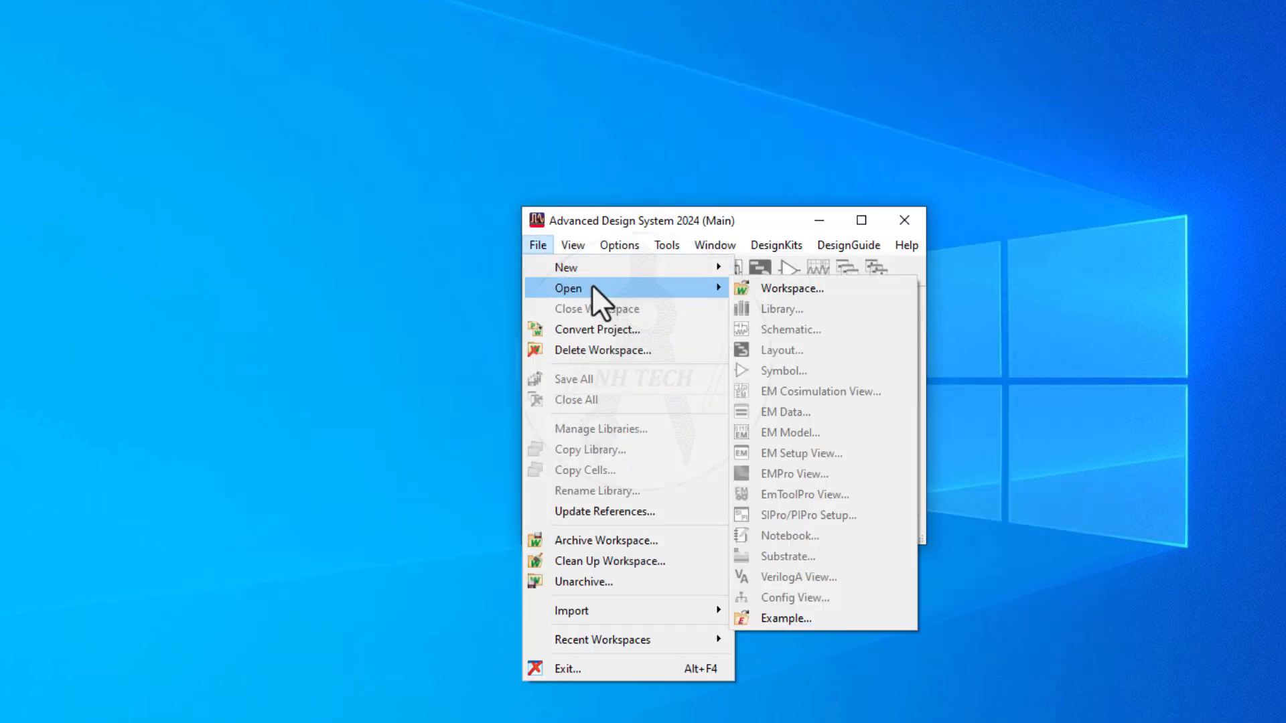
- Create the new powerSplitter_wrk workspace
click(792, 289)
text(powerSpl_wrk)
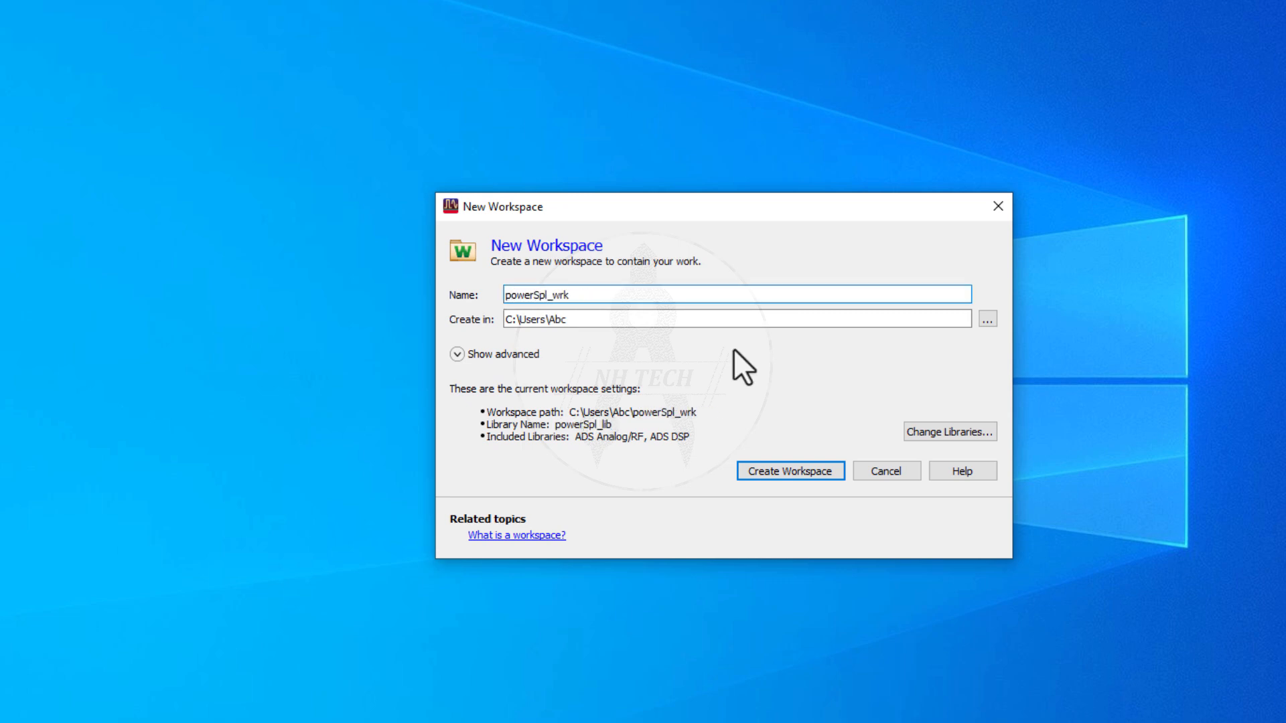
click(790, 472)
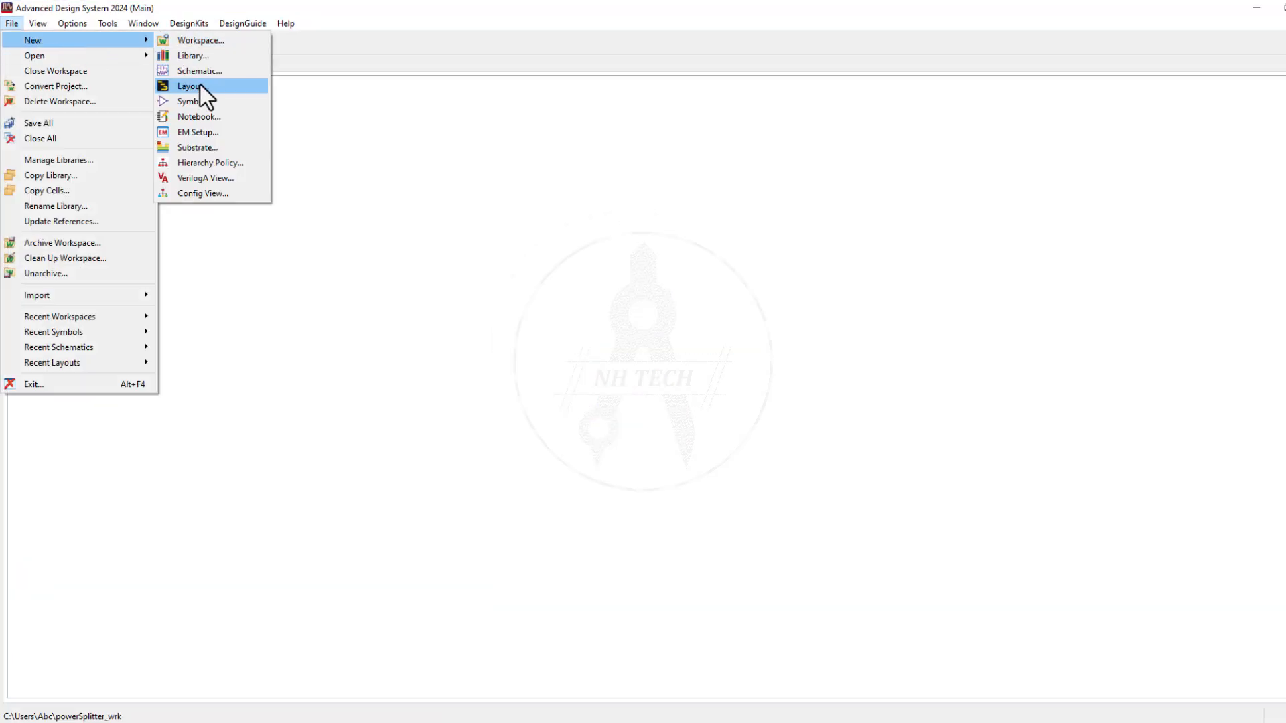
- Create layout cell_1 using the standard ADS millimetre layers technology
click(188, 85)
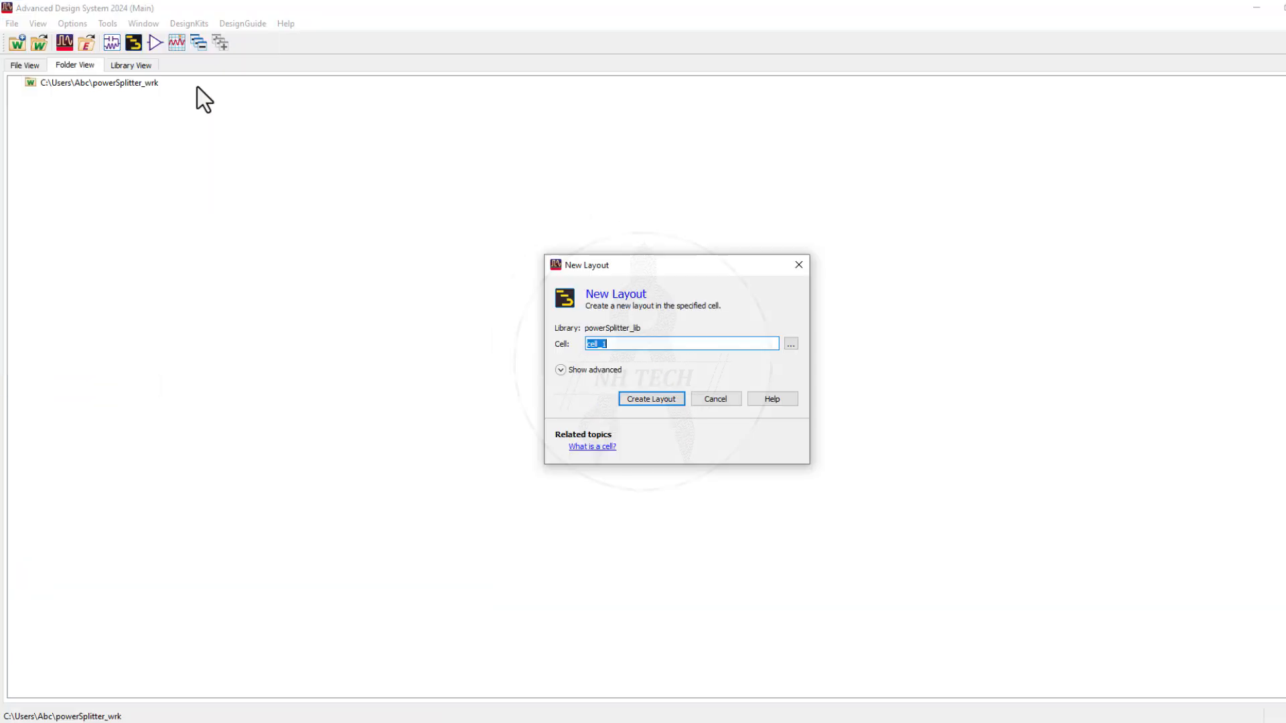
click(651, 399)
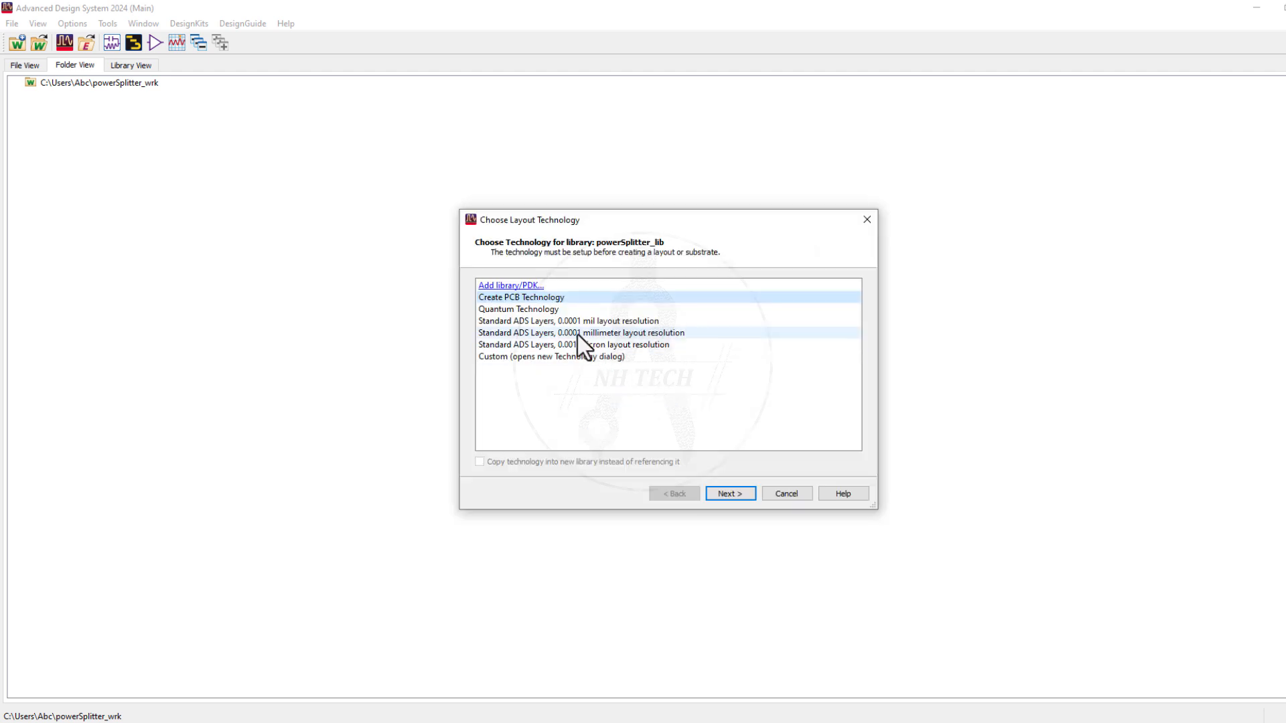
click(732, 493)
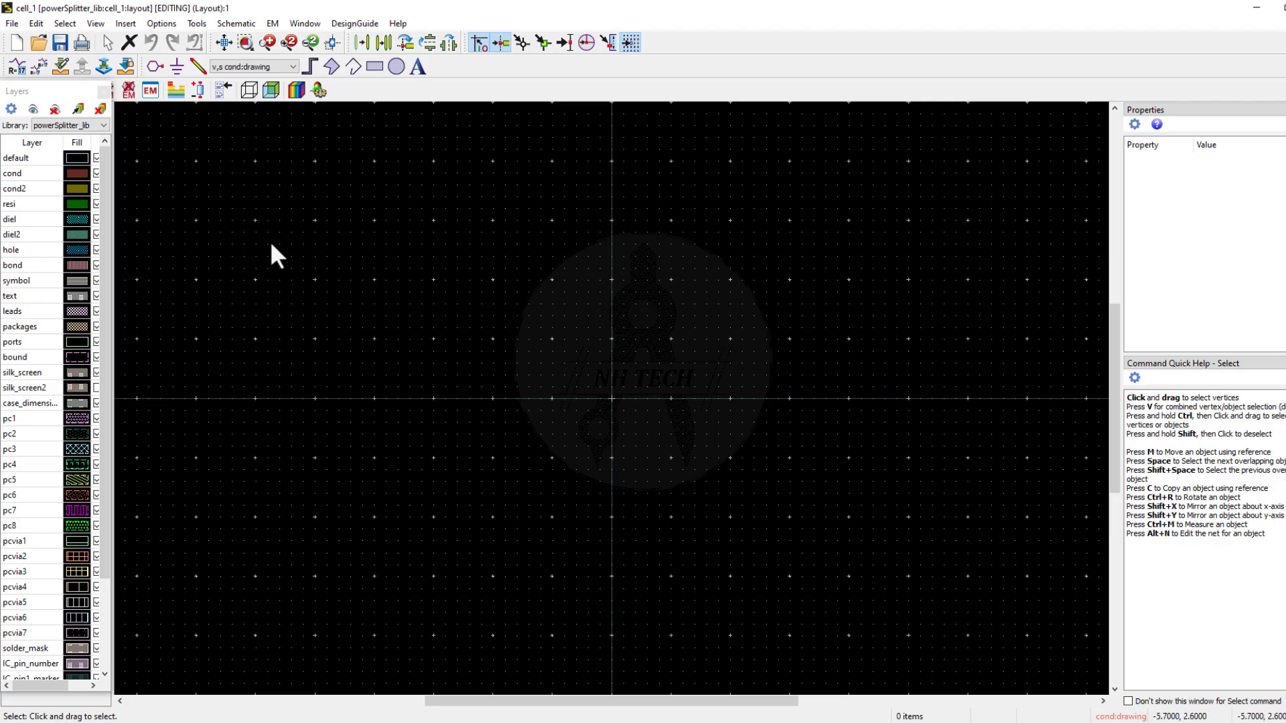
- Switch the left panel to the microstrip parts palette
click(104, 174)
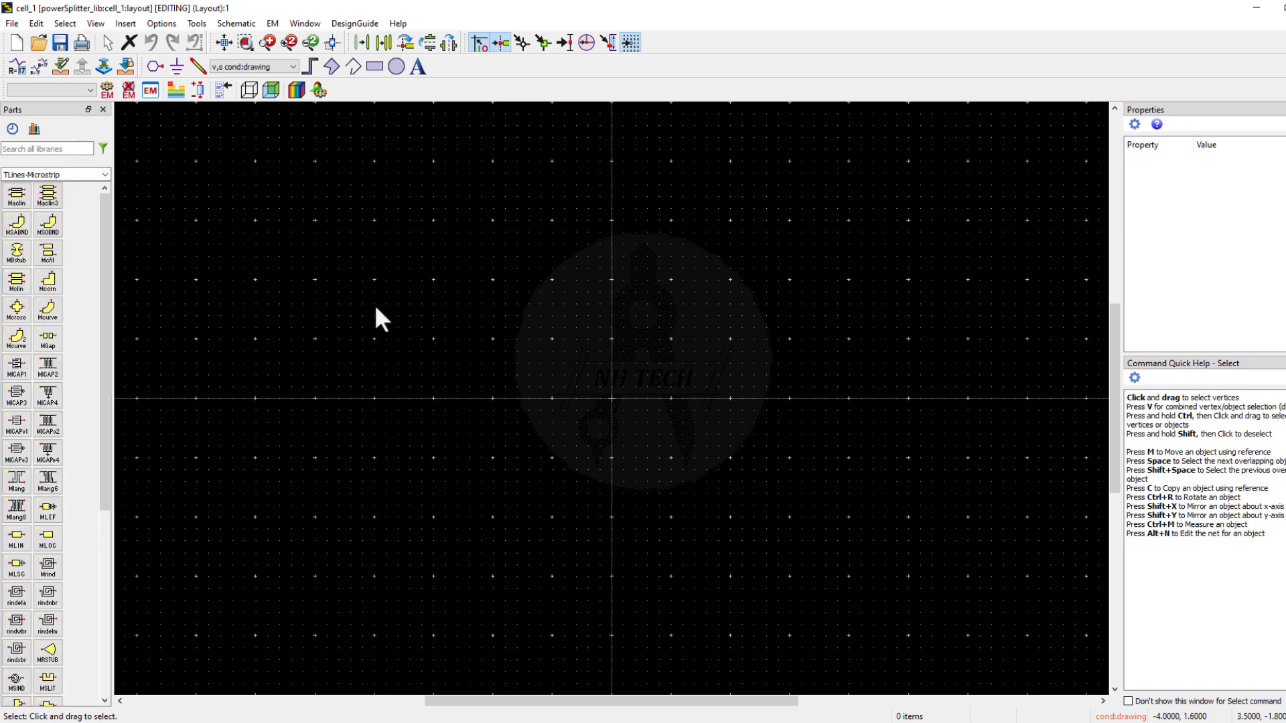
mouse_move(220, 151)
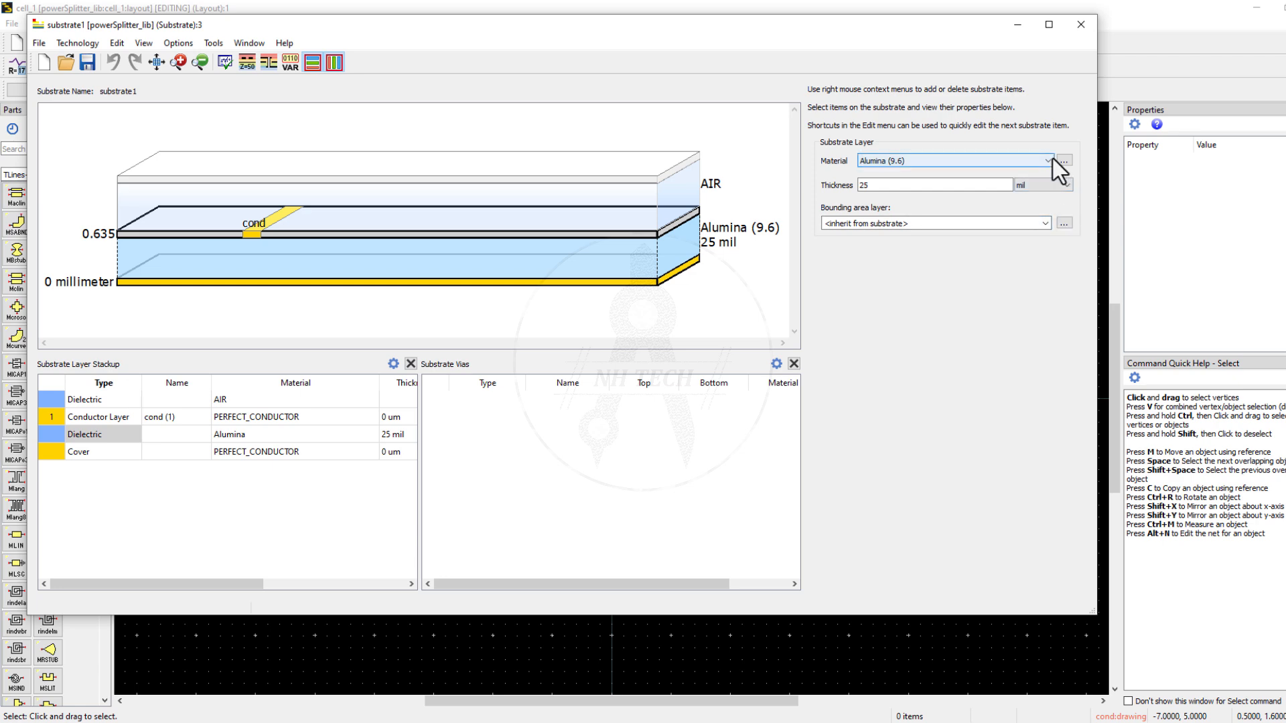
mouse_move(923, 276)
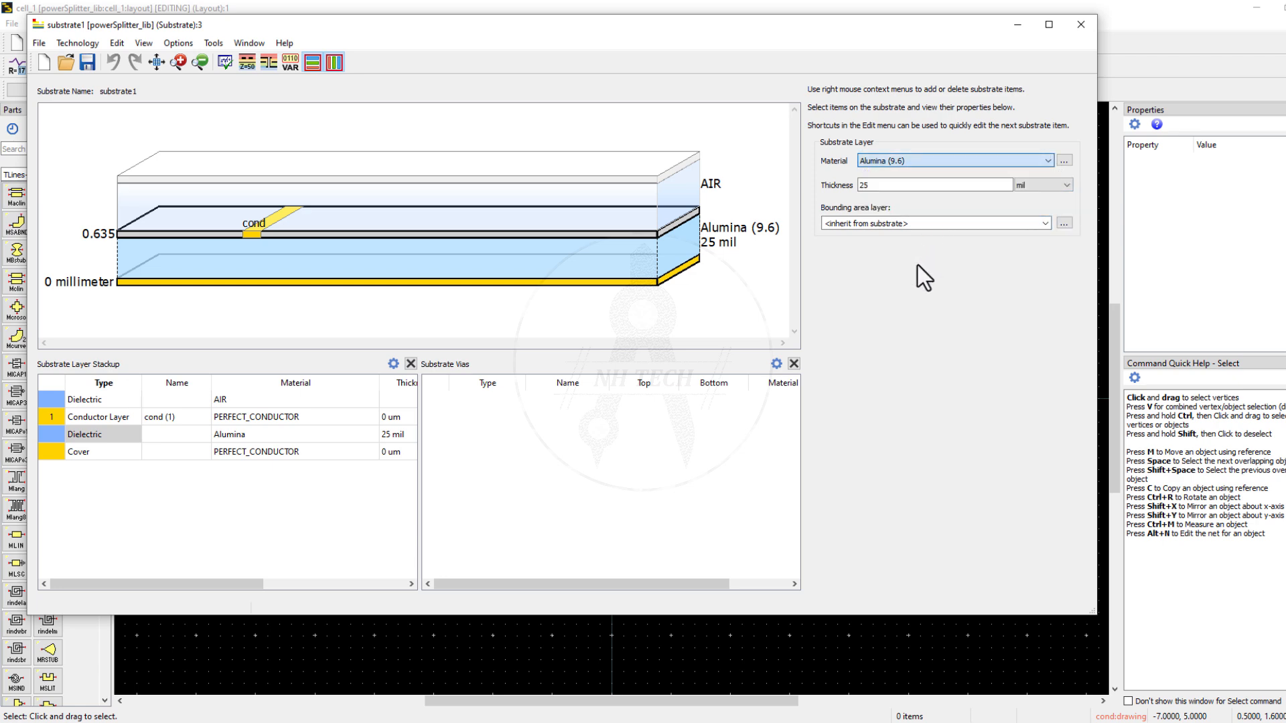
mouse_move(1058, 175)
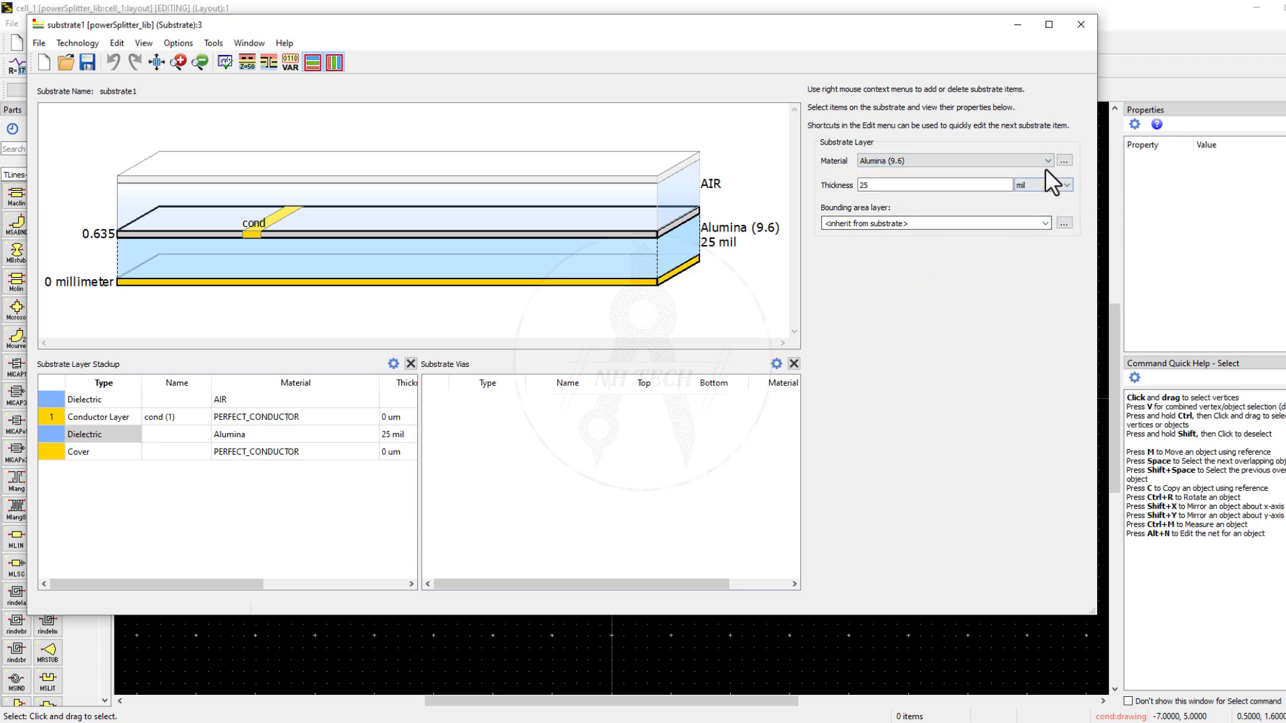
- Add the Rogers_RO4350 dielectric from the database to the library material definitions
click(1064, 161)
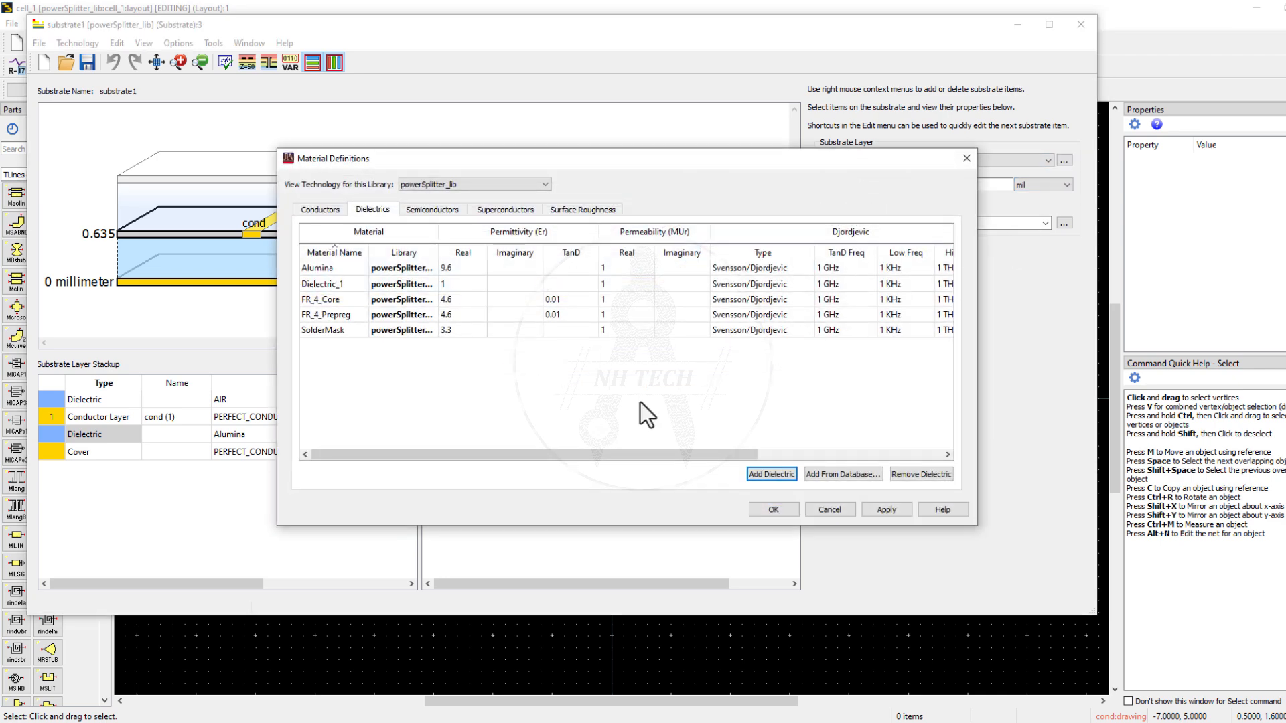
click(842, 474)
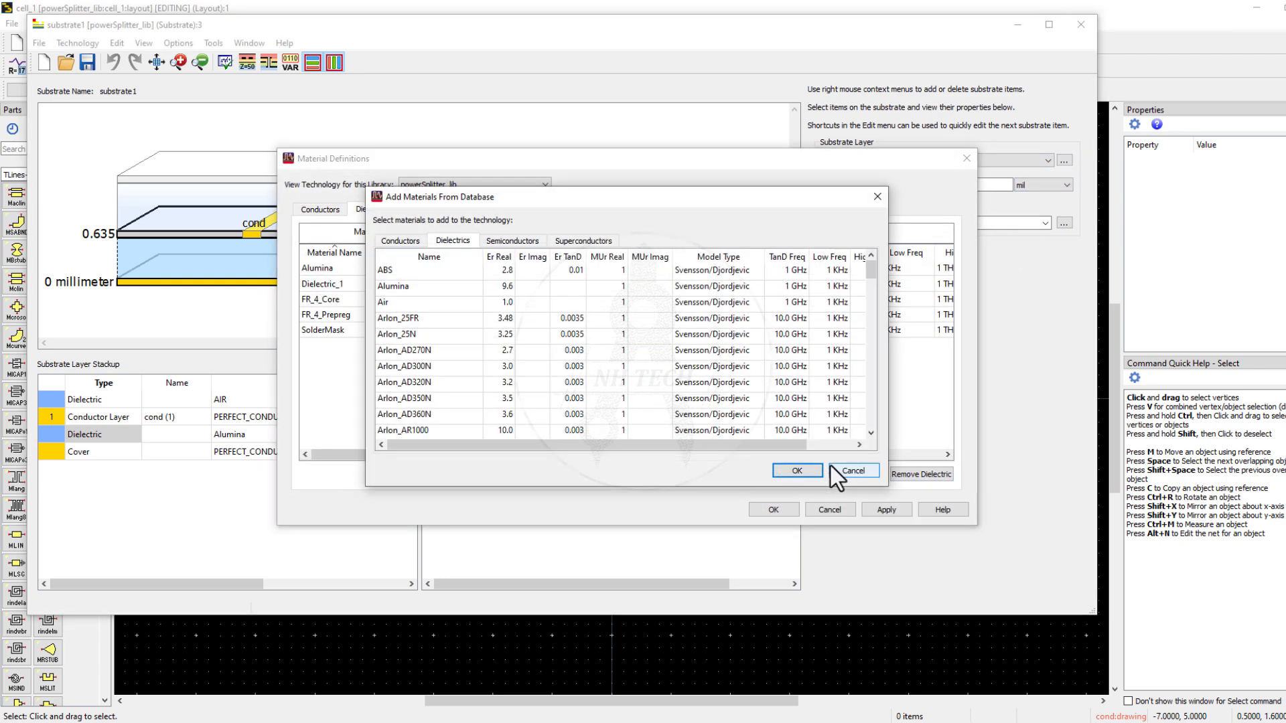
scroll(down, 3)
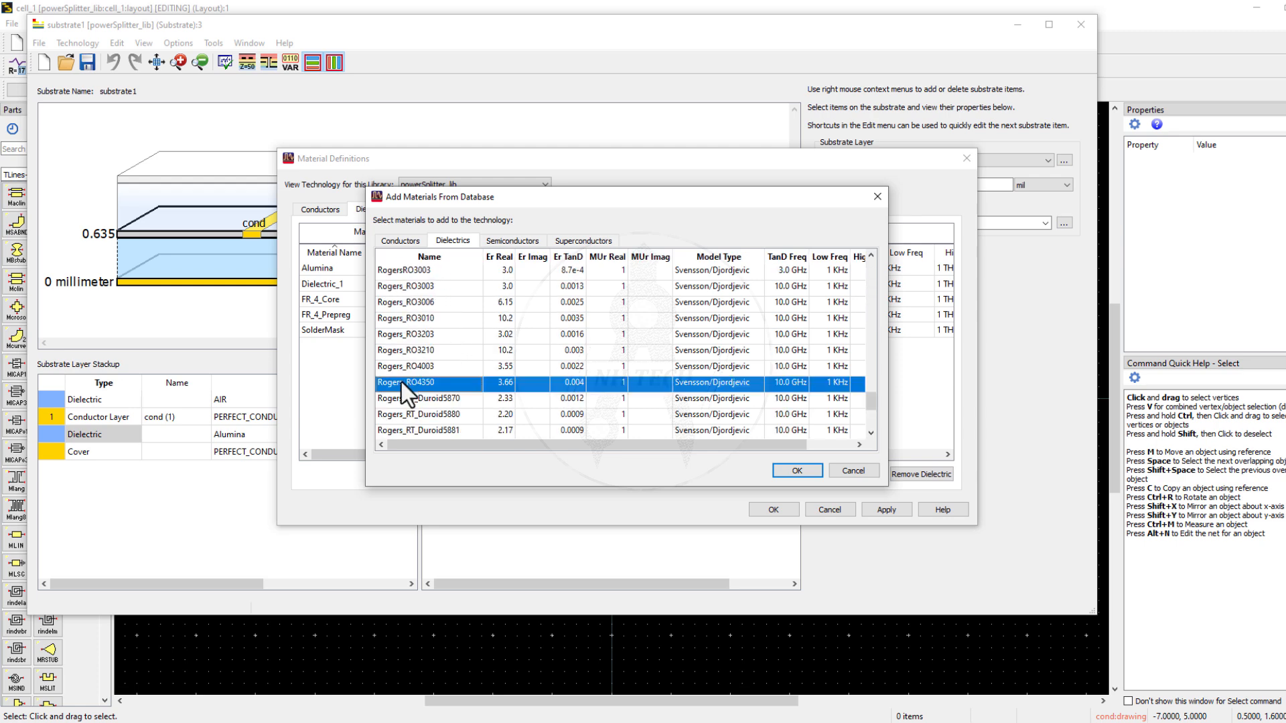
click(797, 470)
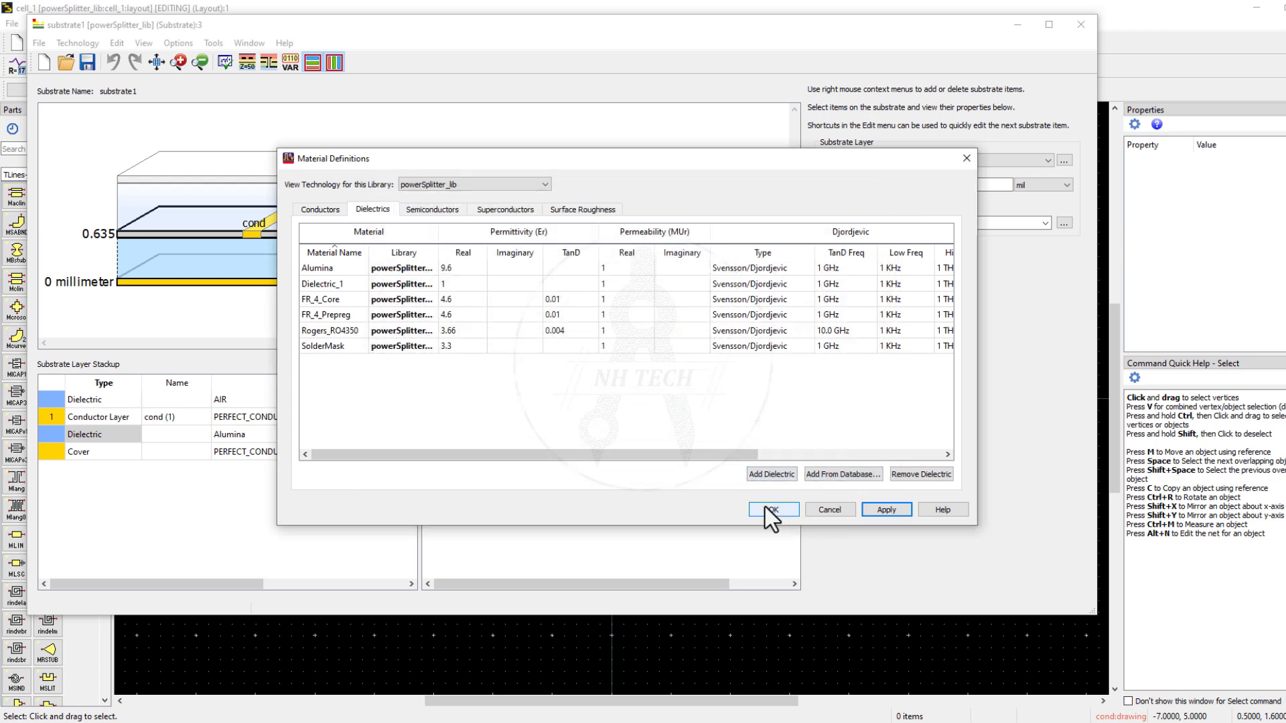
click(772, 509)
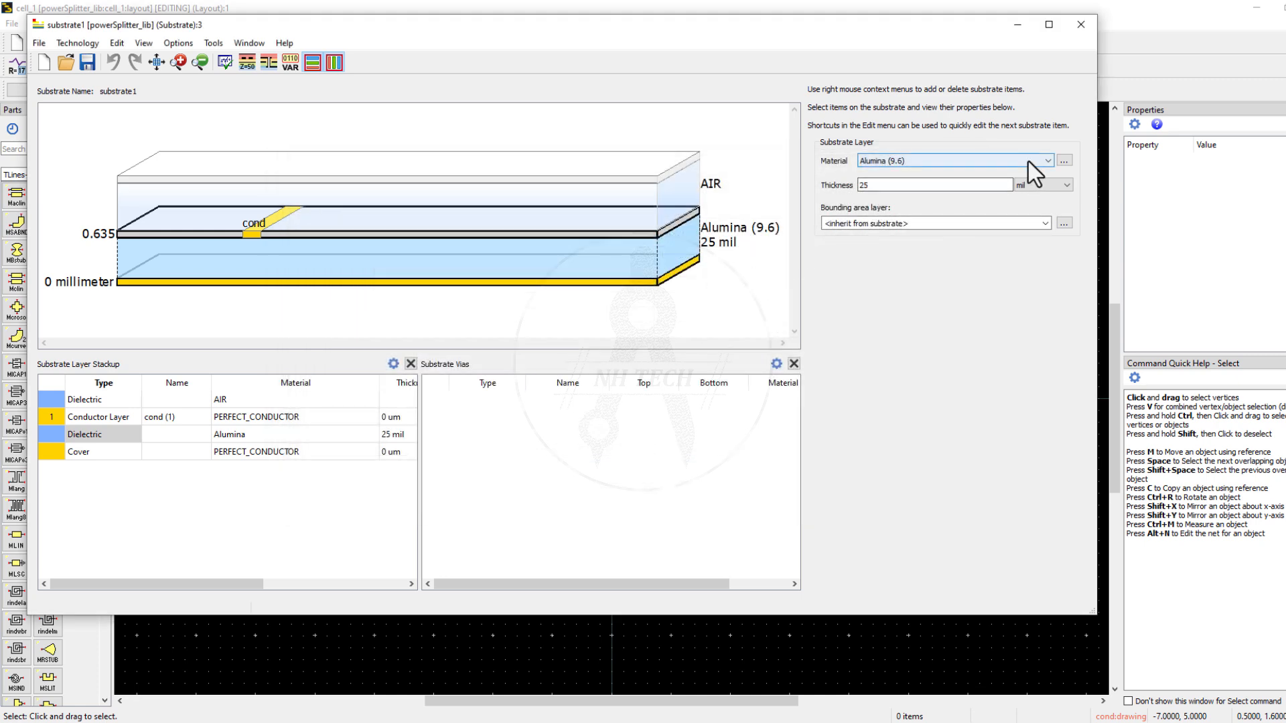
- Make substrate1's dielectric Rogers_RO4350 with a 0.17 millimetre thickness
click(1047, 161)
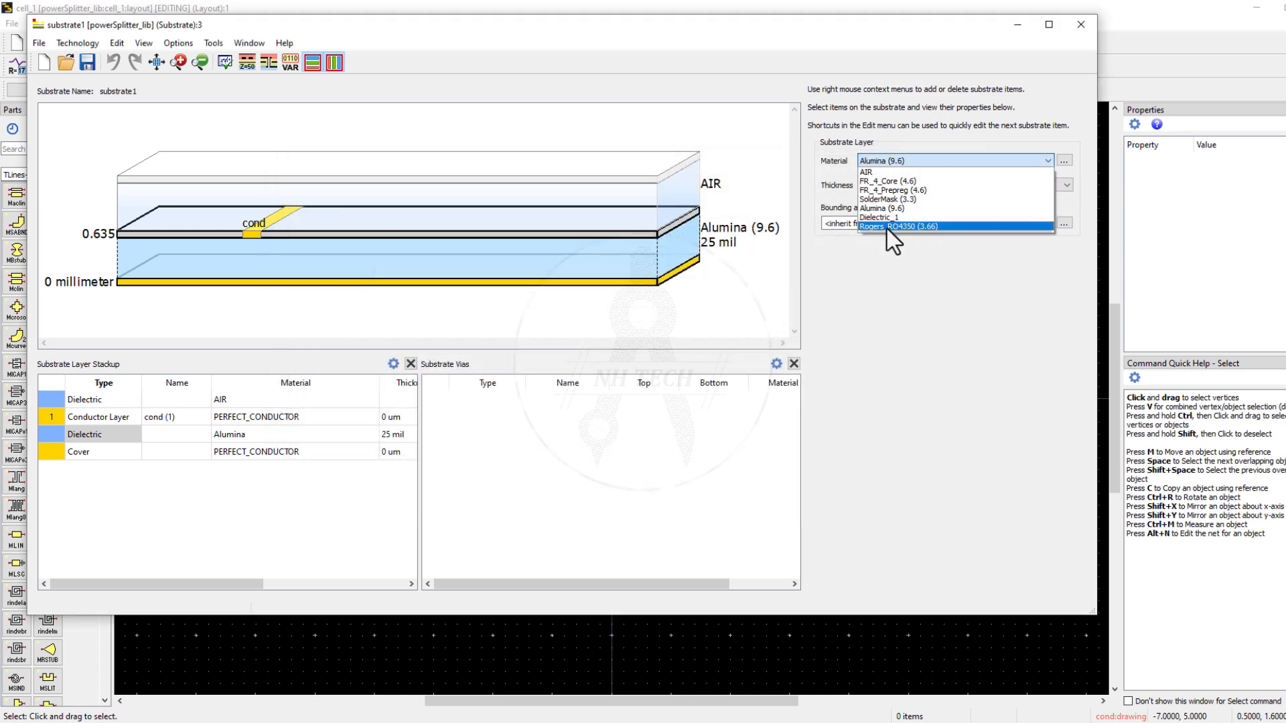
click(900, 227)
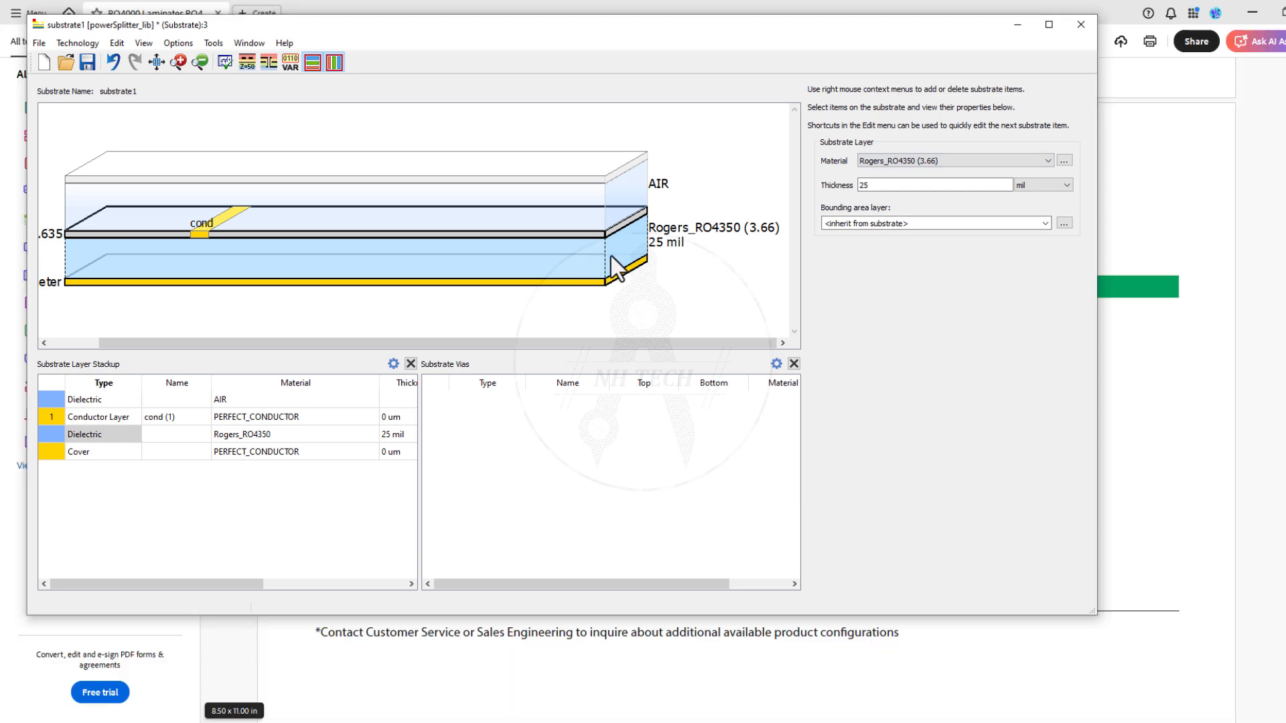
click(935, 185)
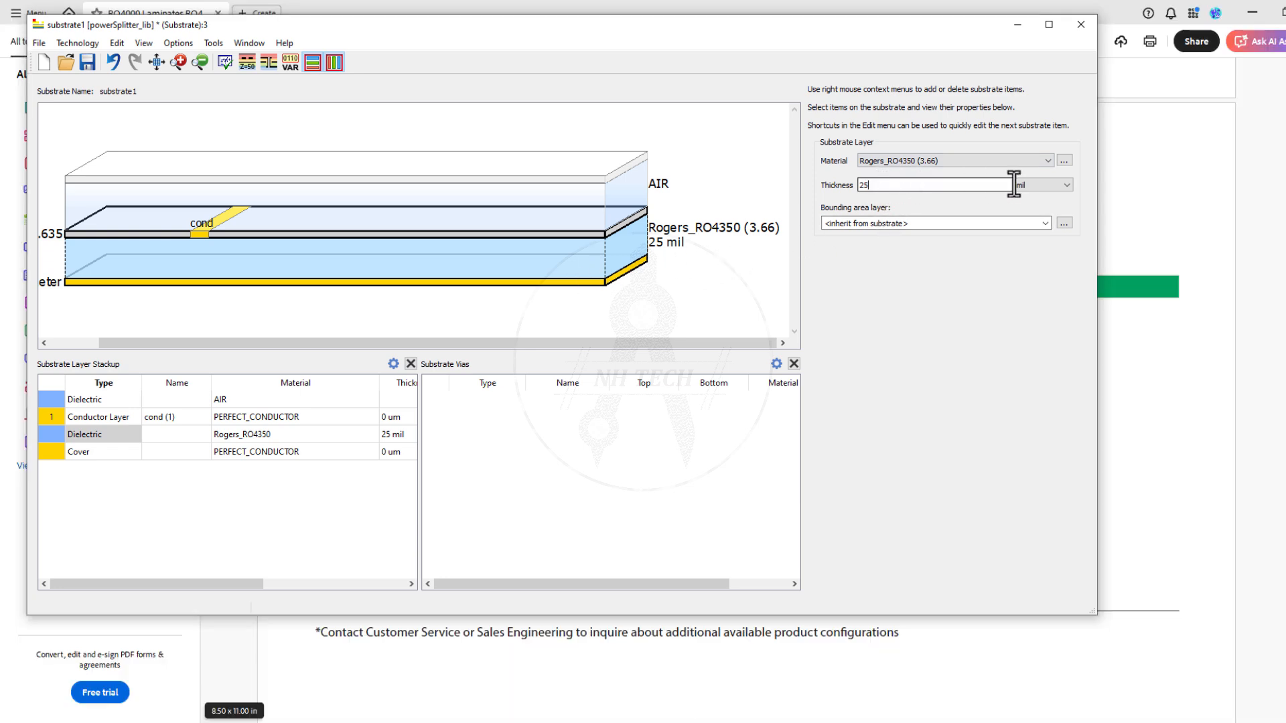
click(1075, 185)
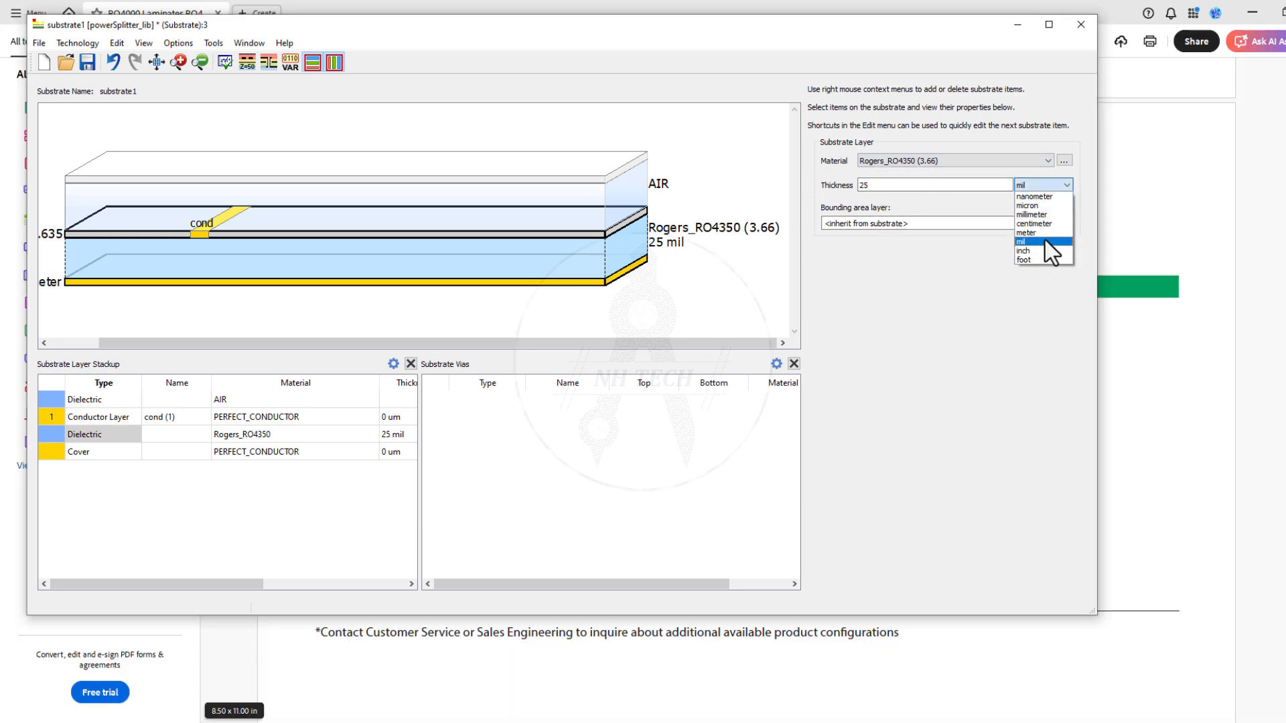
click(1031, 213)
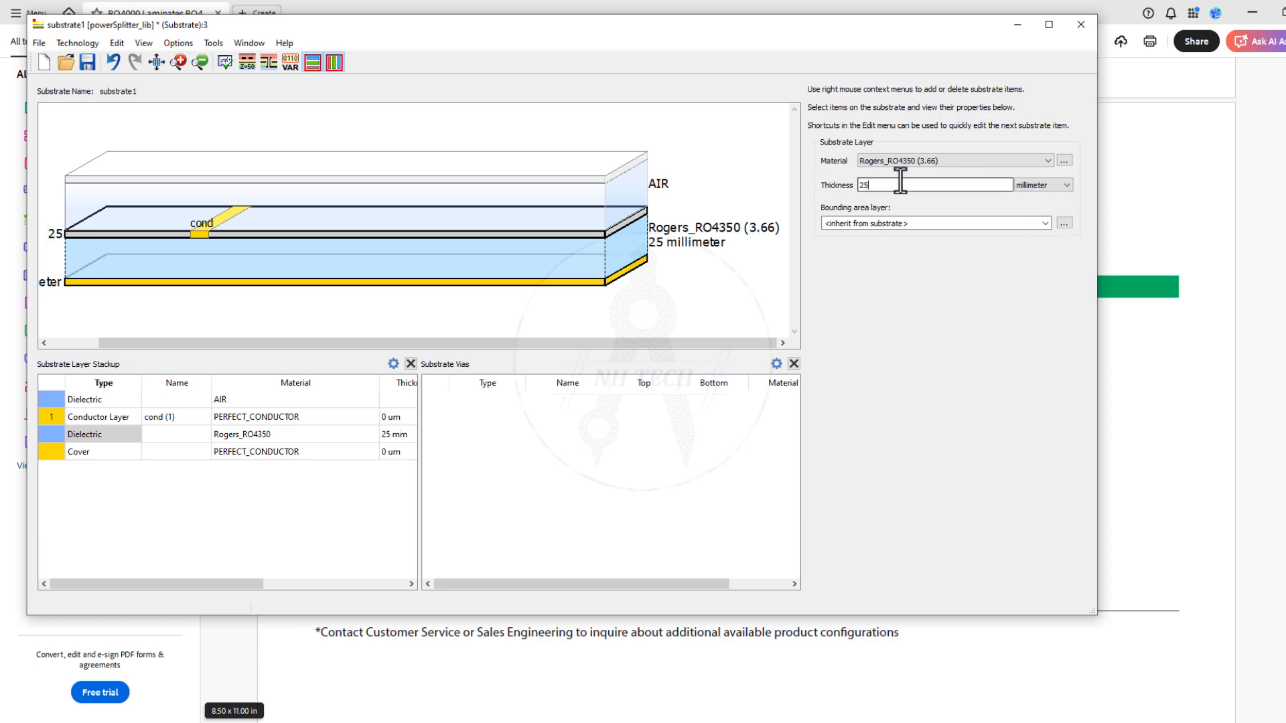
text(0.17)
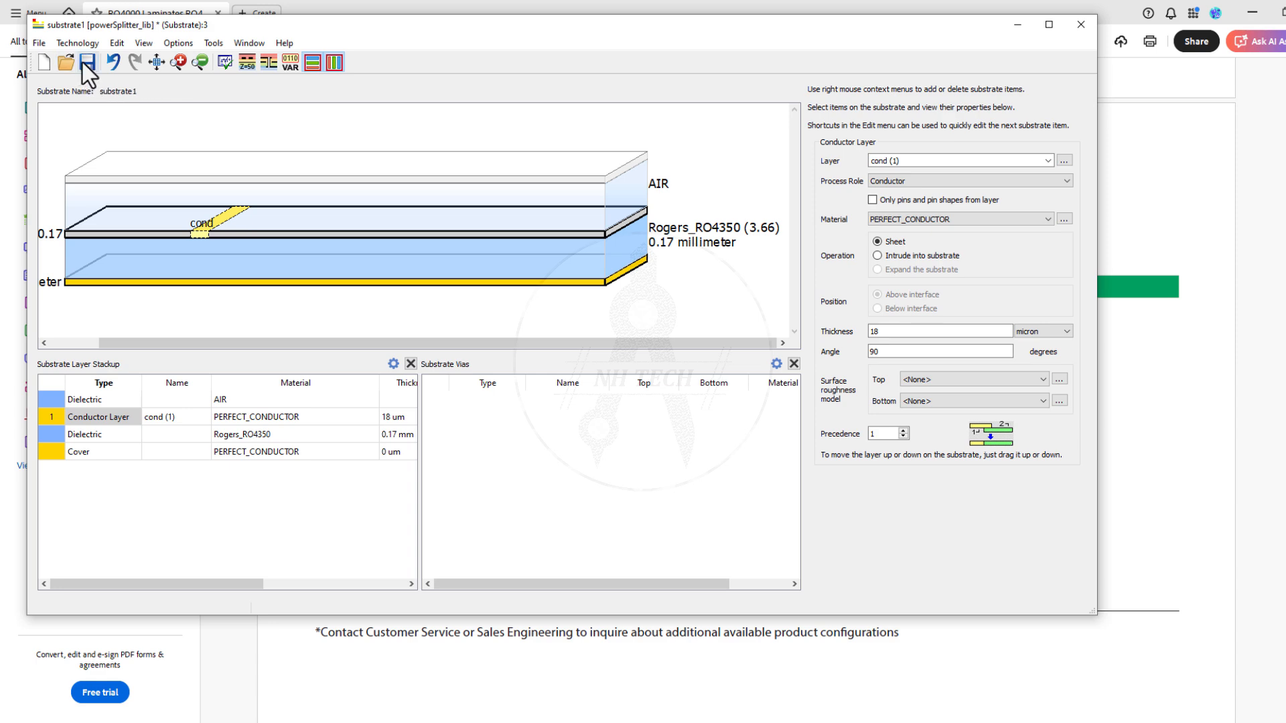
- Save the substrate definition and close the substrate editor
click(89, 61)
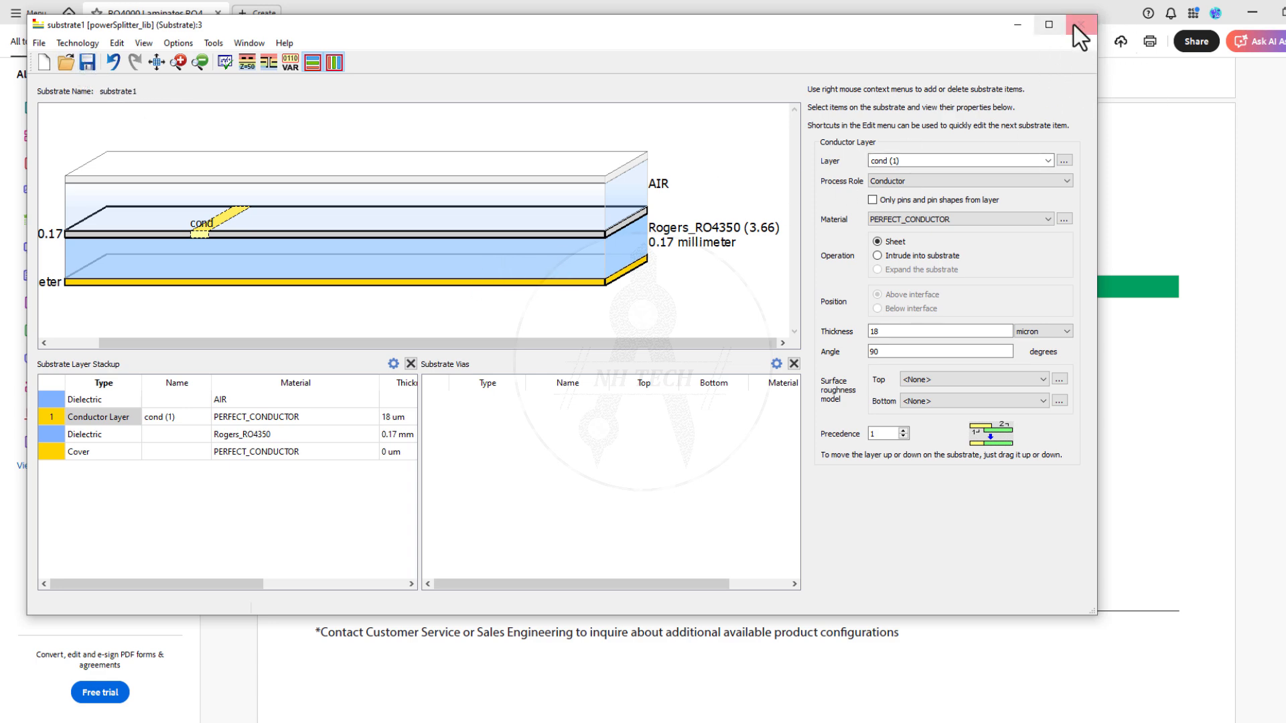
click(1077, 24)
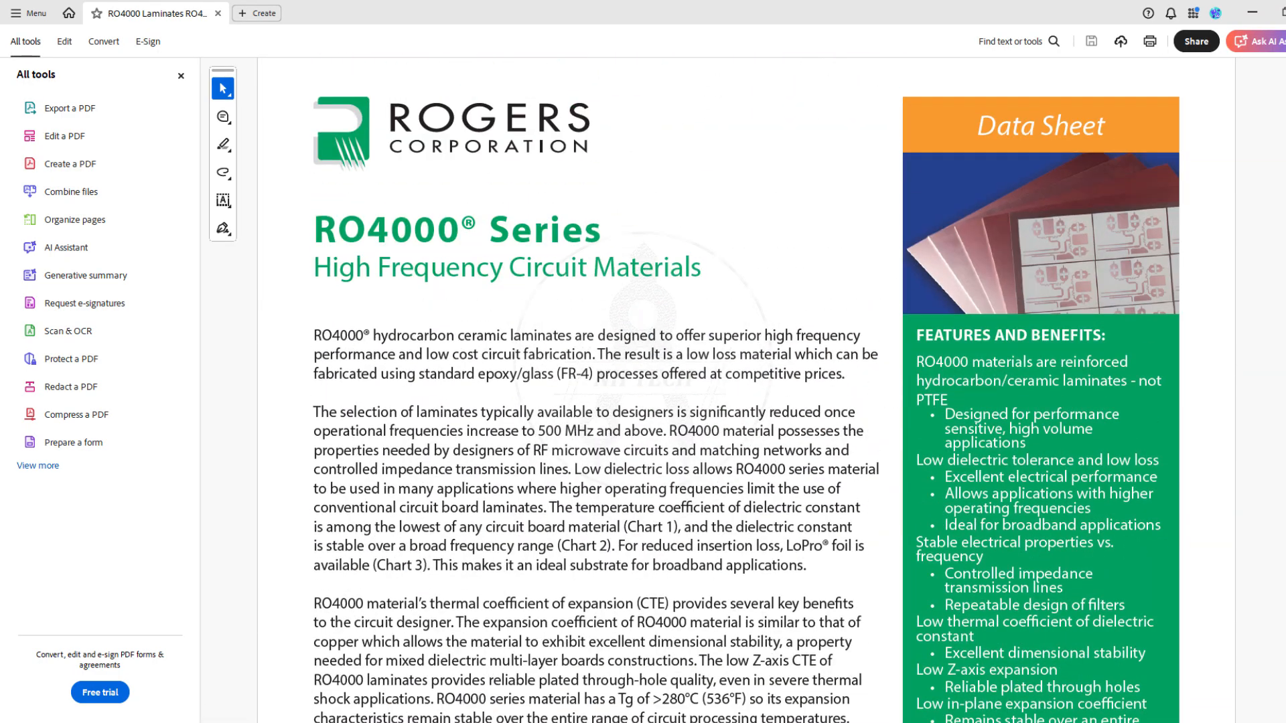
scroll(down, 3)
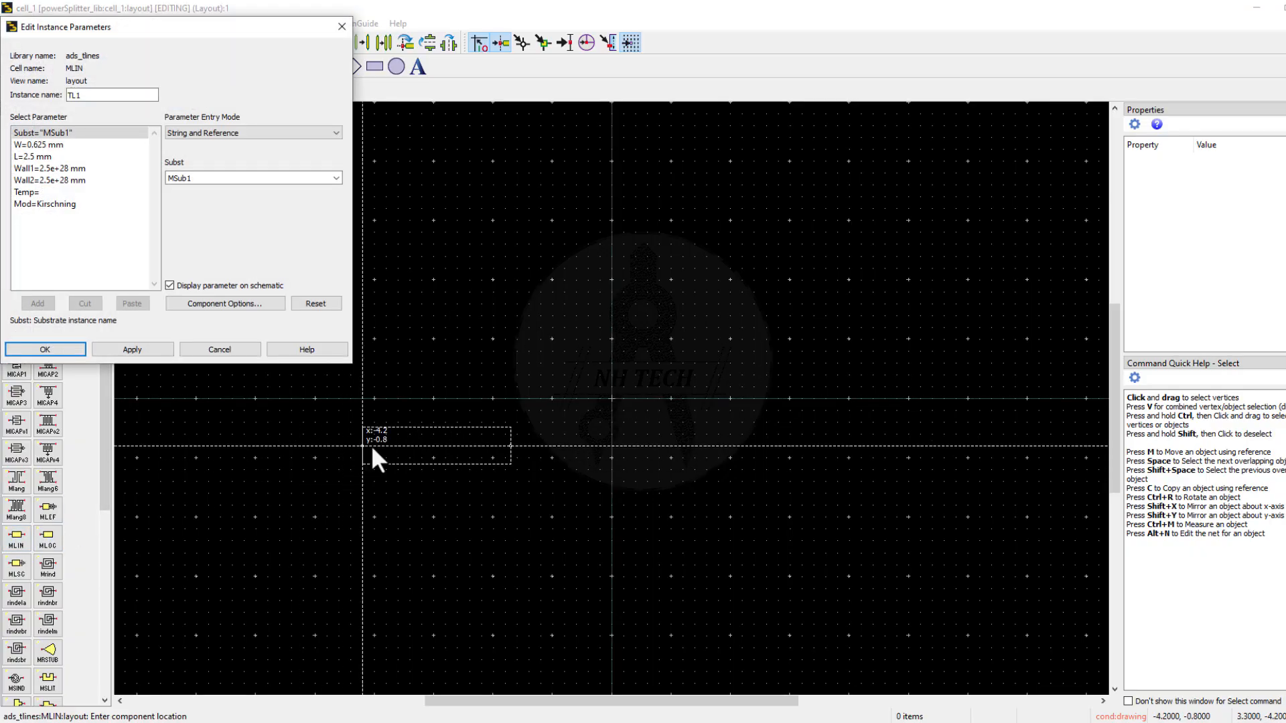
- Place microstrip line TL1 on the layout and begin editing its parameters
click(45, 348)
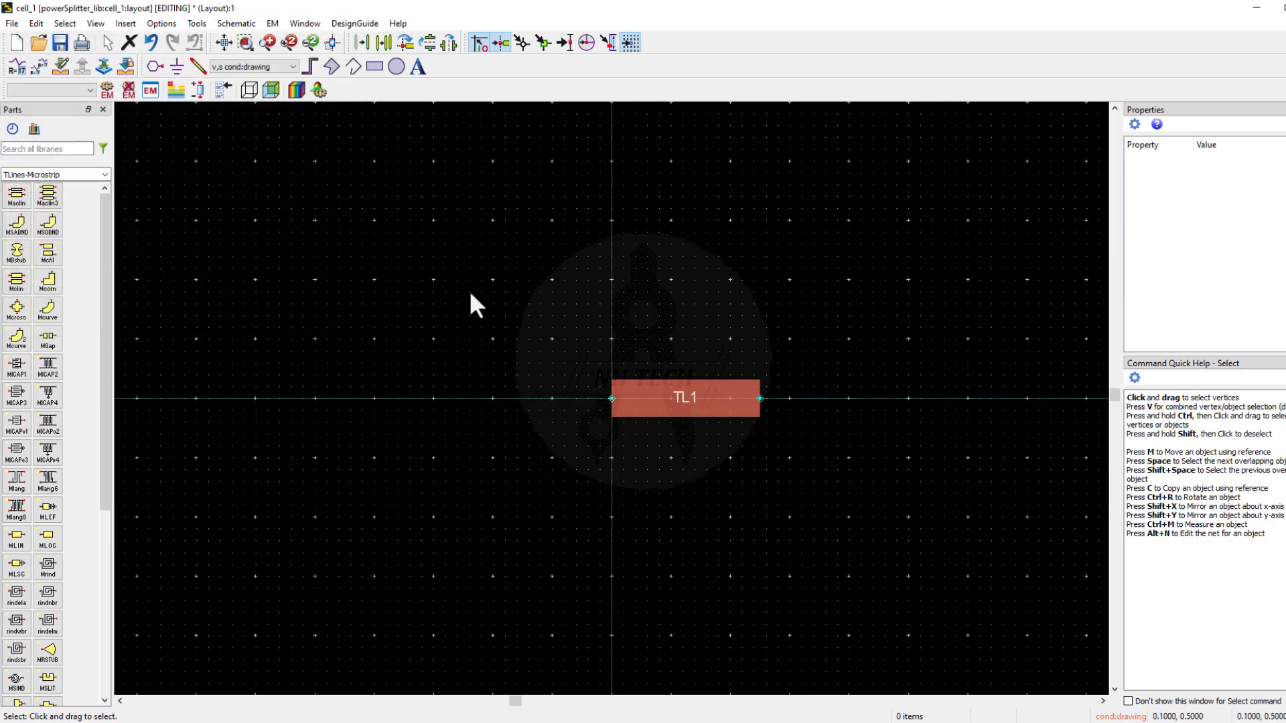
mouse_move(441, 137)
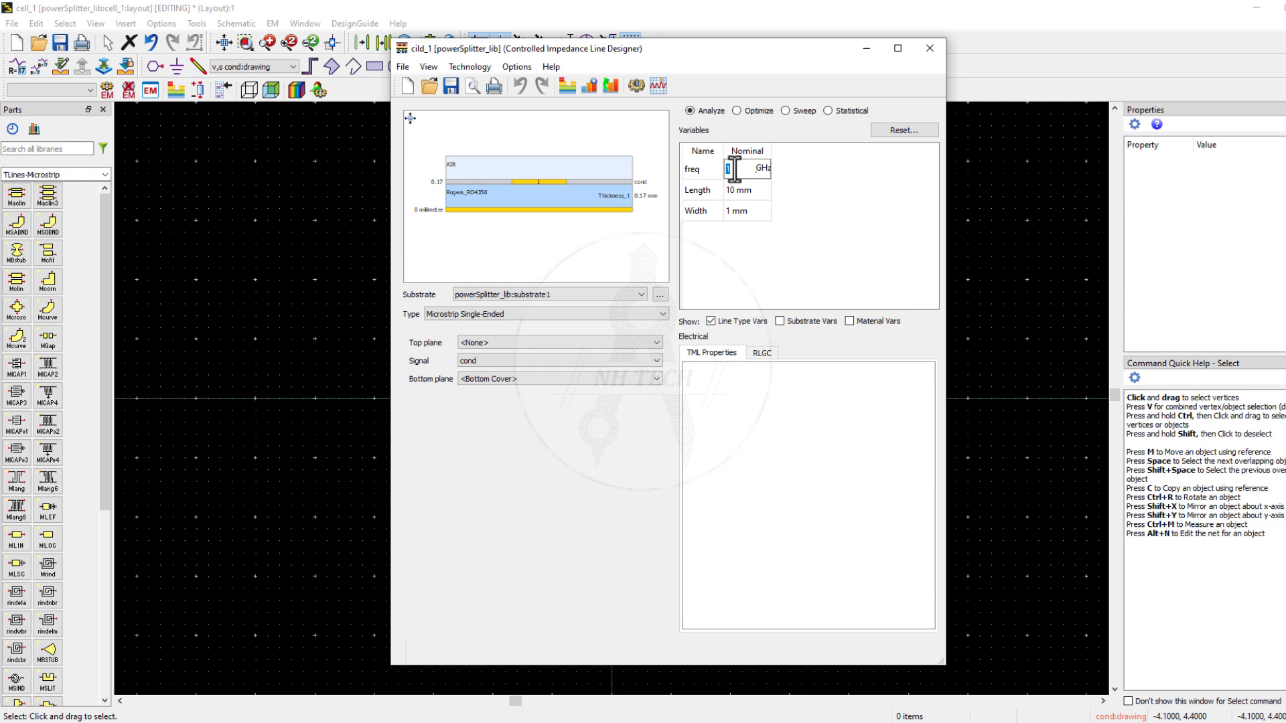
text(12)
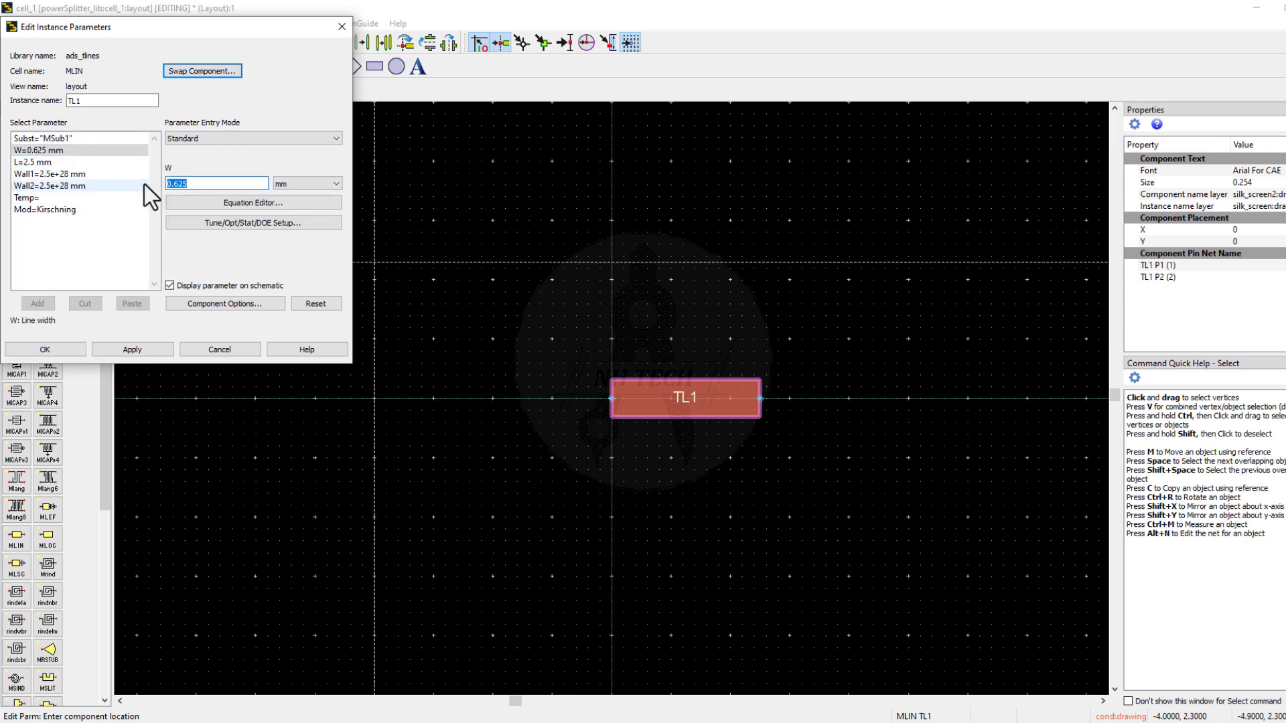
- Set TL1's width W to 0.354 mm and length L to 1 mm
text(0.354)
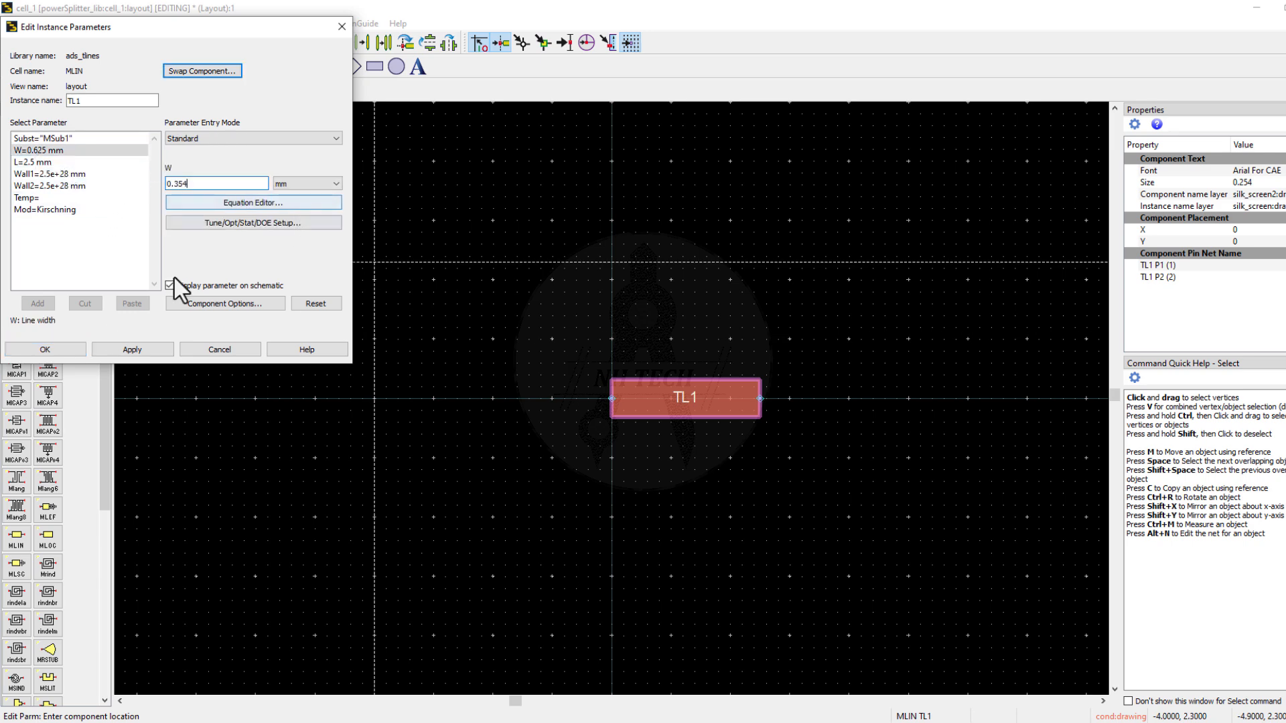
click(27, 167)
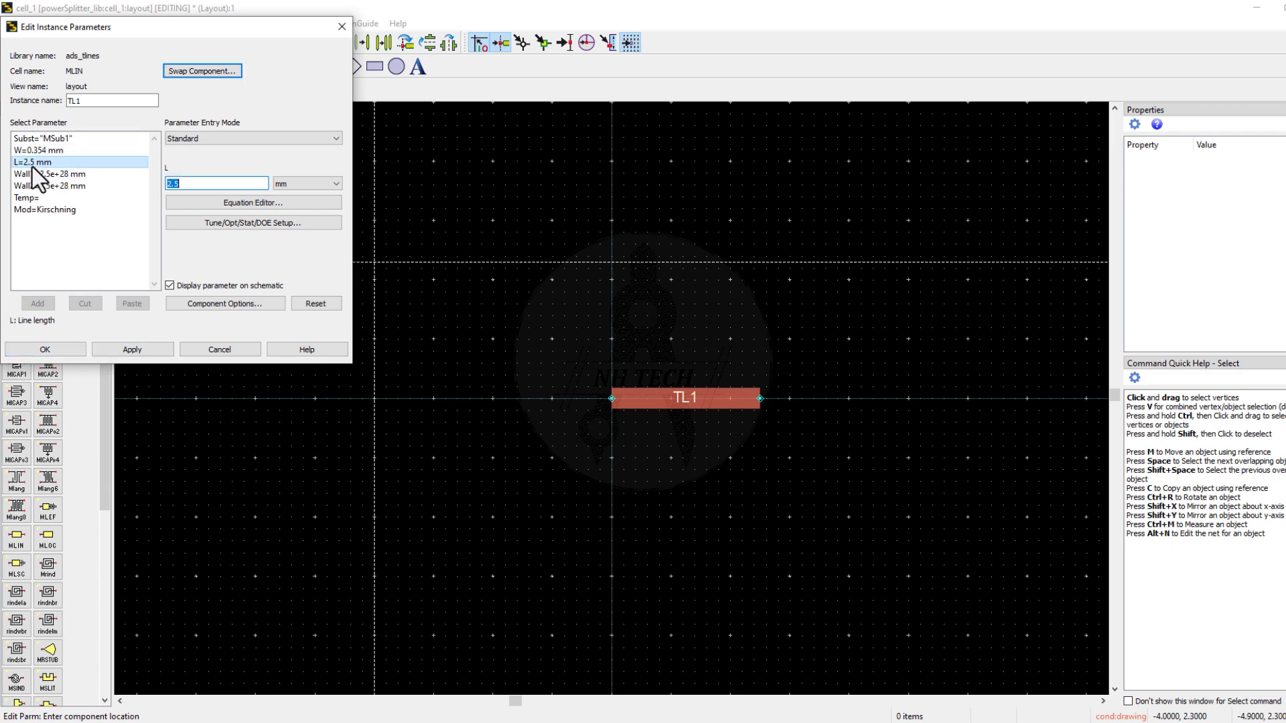
text(1)
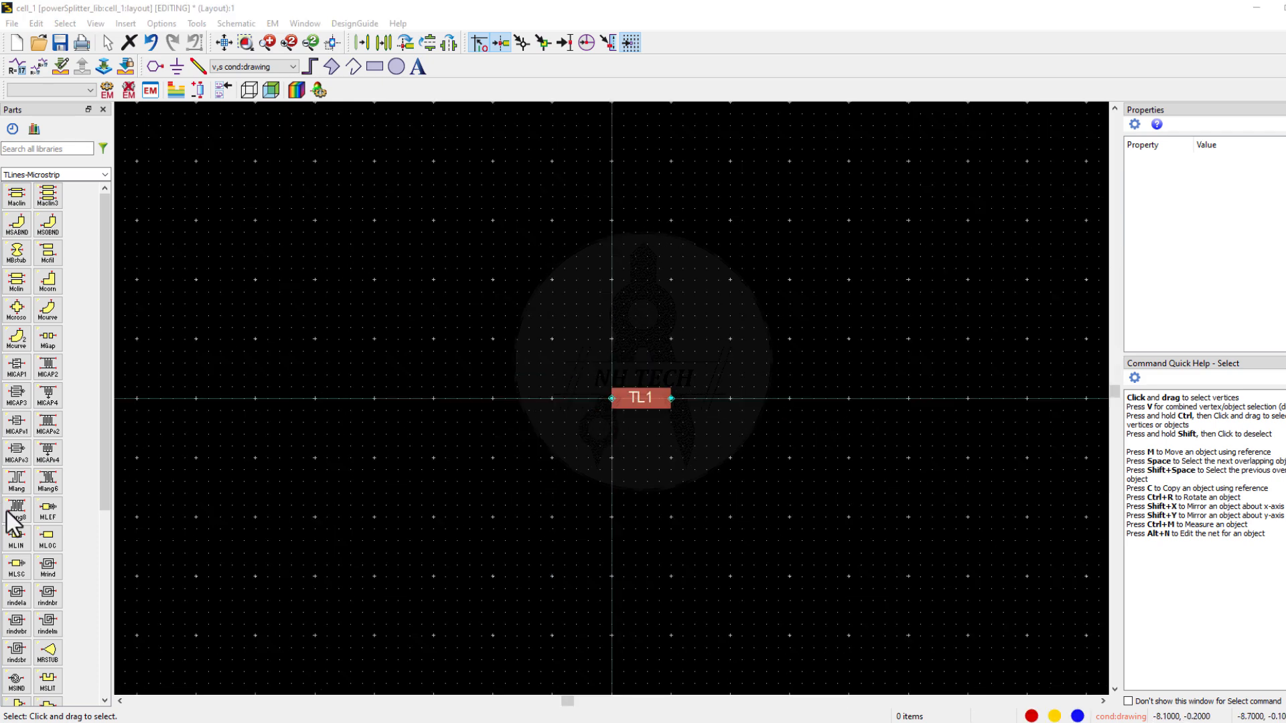
- Insert an MTEE_ADS tee junction and begin editing its conductor widths
scroll(down, 3)
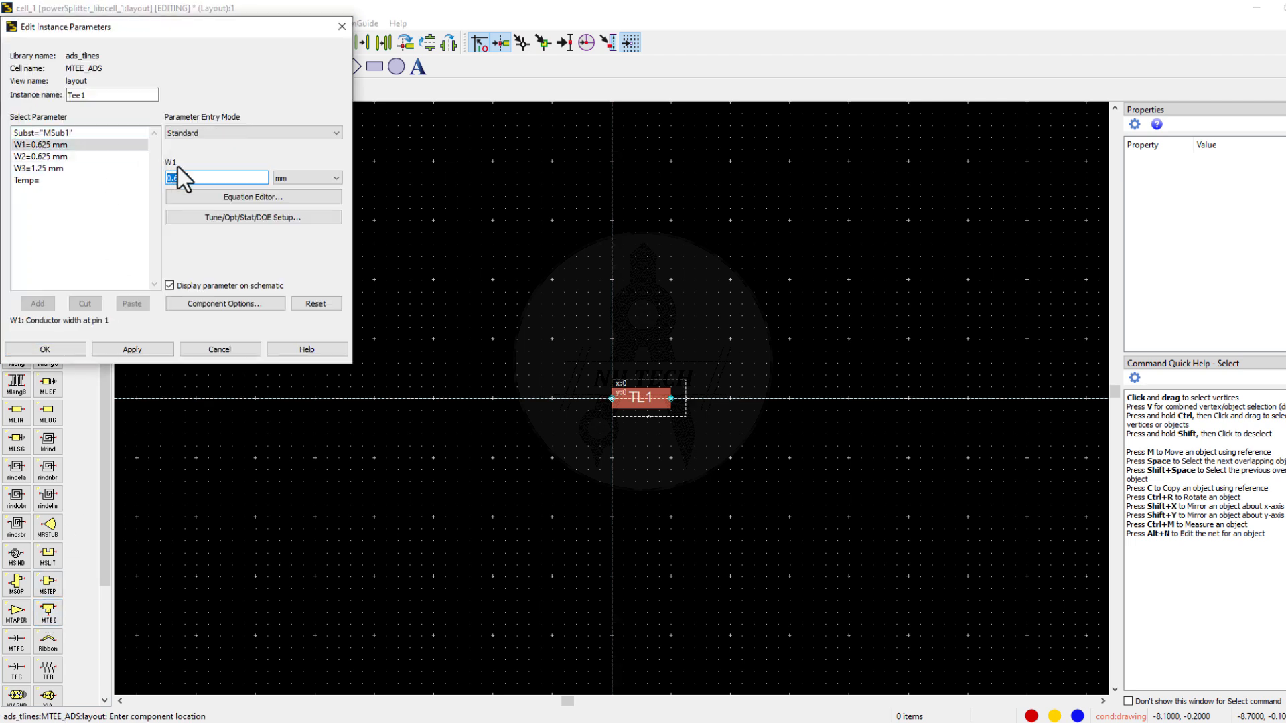
click(132, 348)
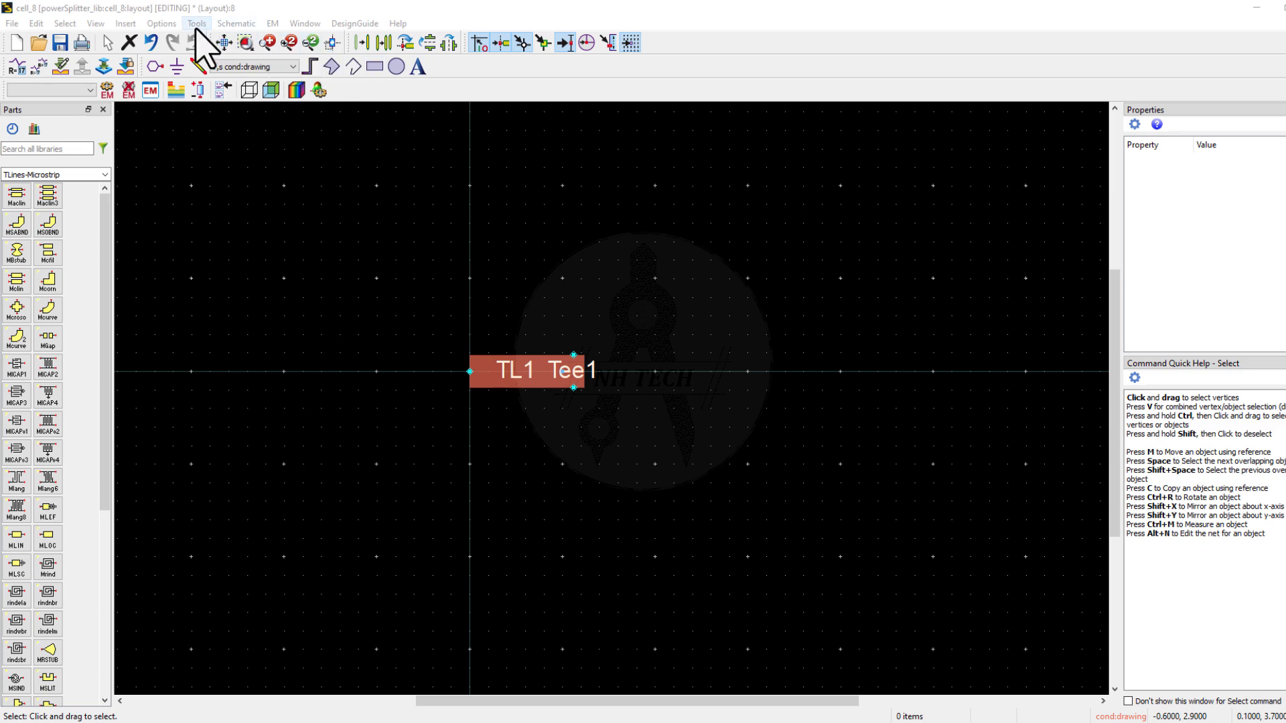
- In the Controlled Impedance Line Designer, optimize width for a 70.7 ohm line at 12 GHz
click(196, 23)
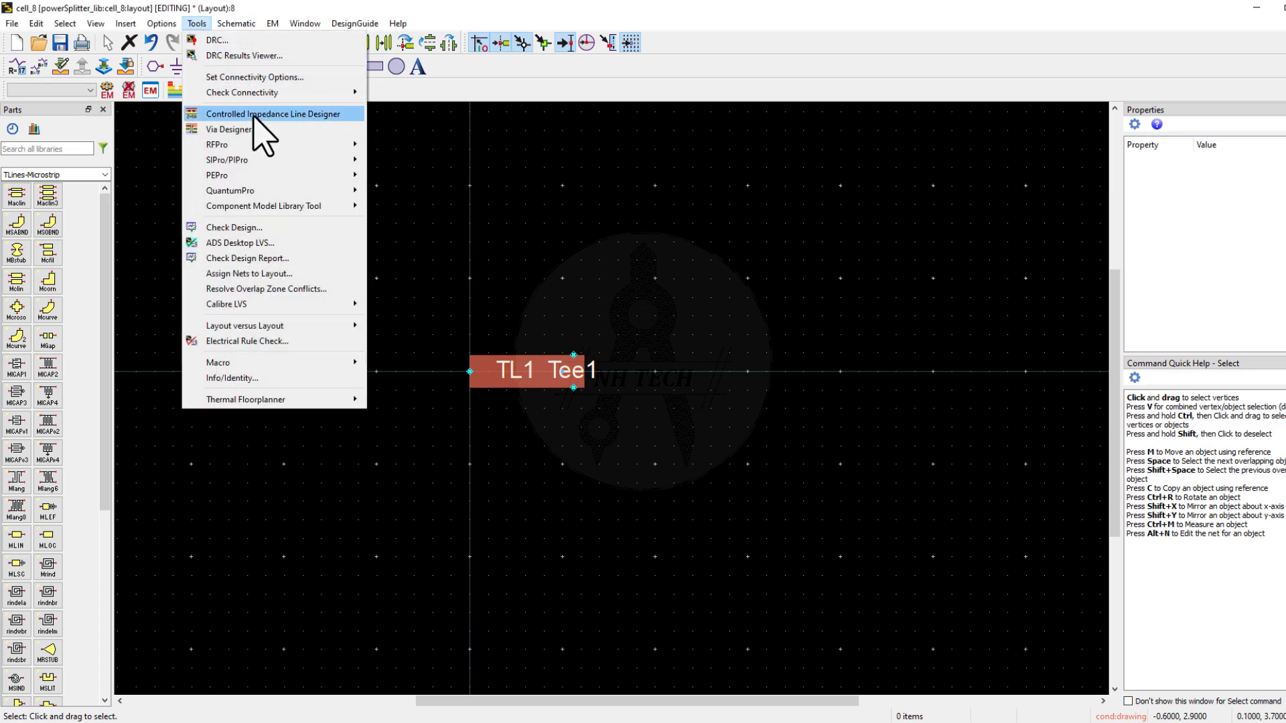
click(276, 112)
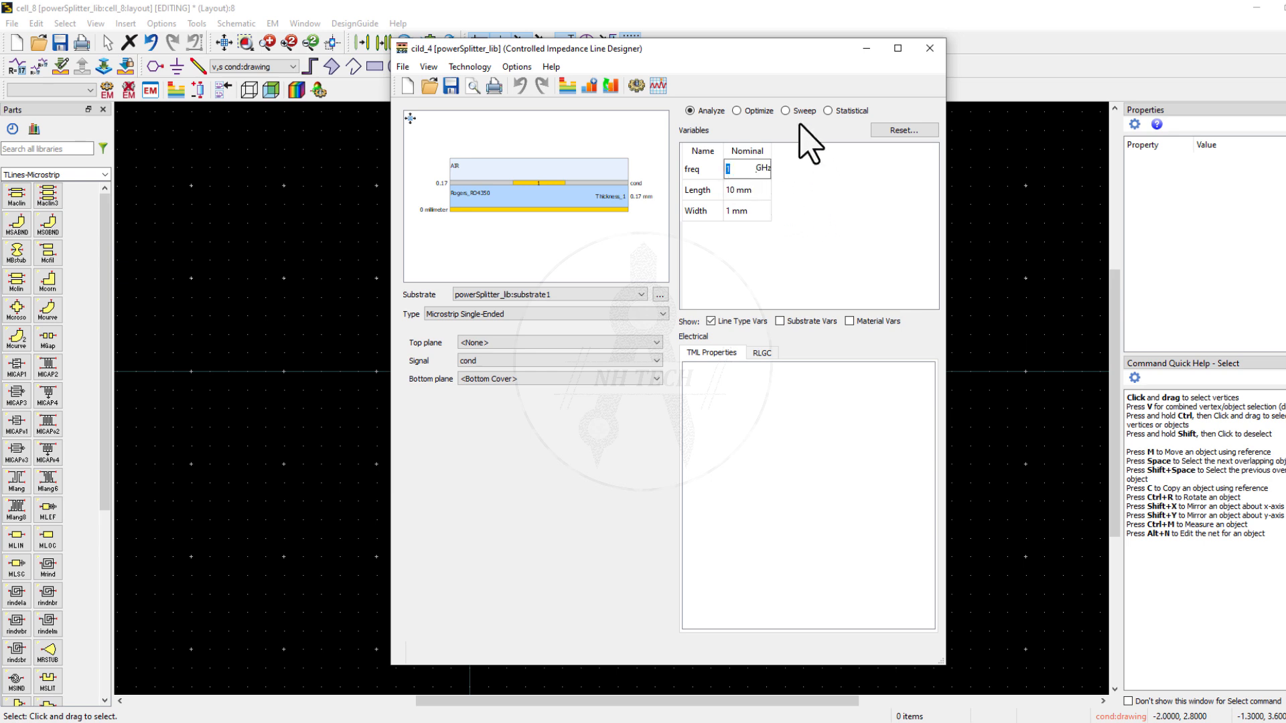
text(12)
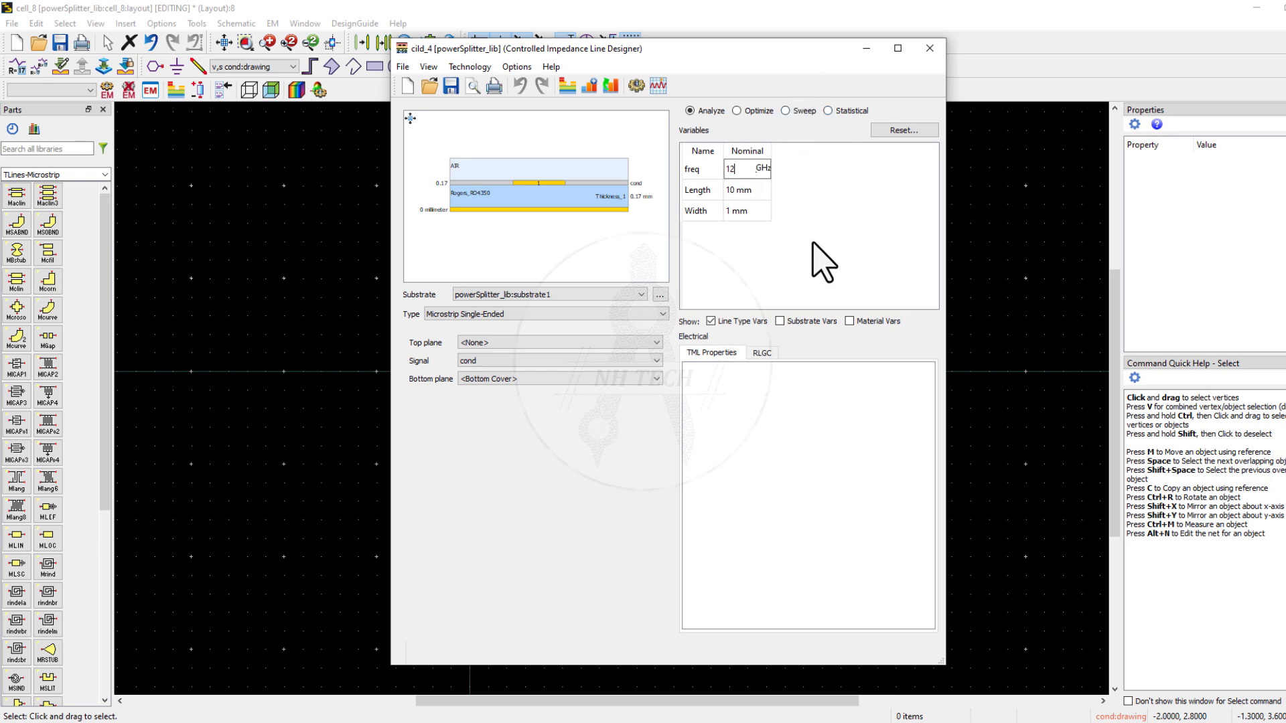
click(735, 110)
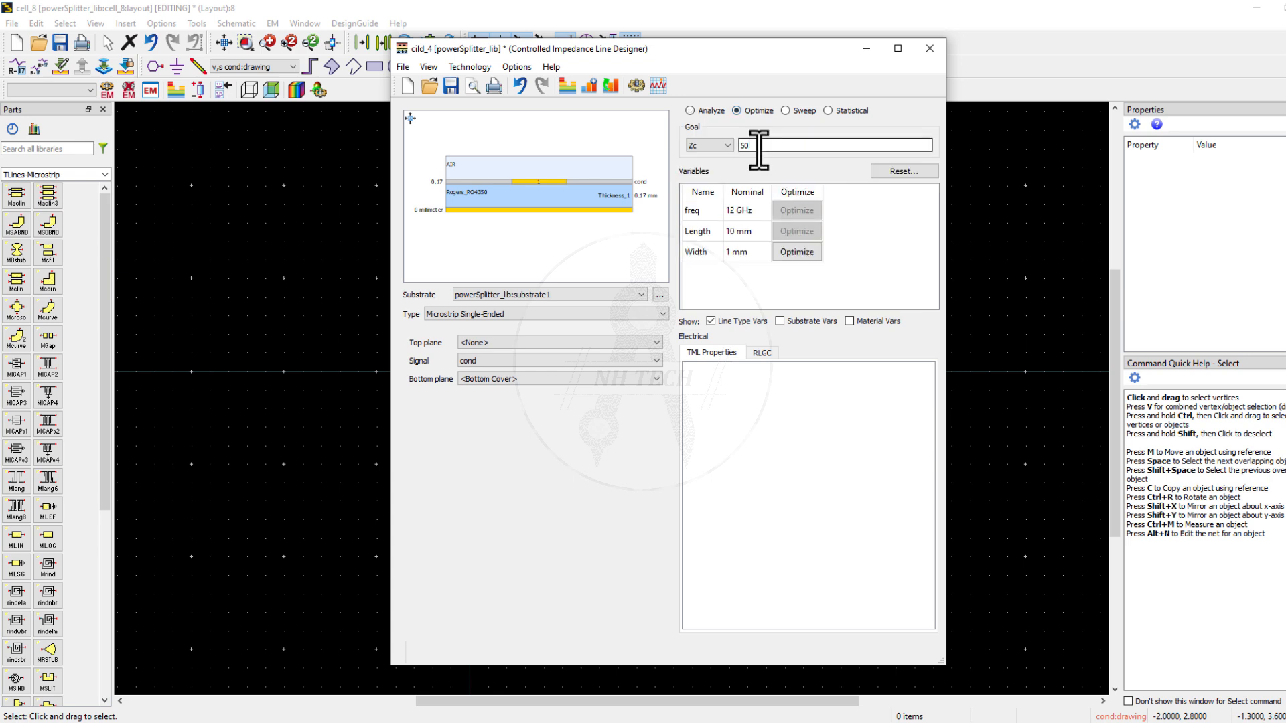
text(70.7)
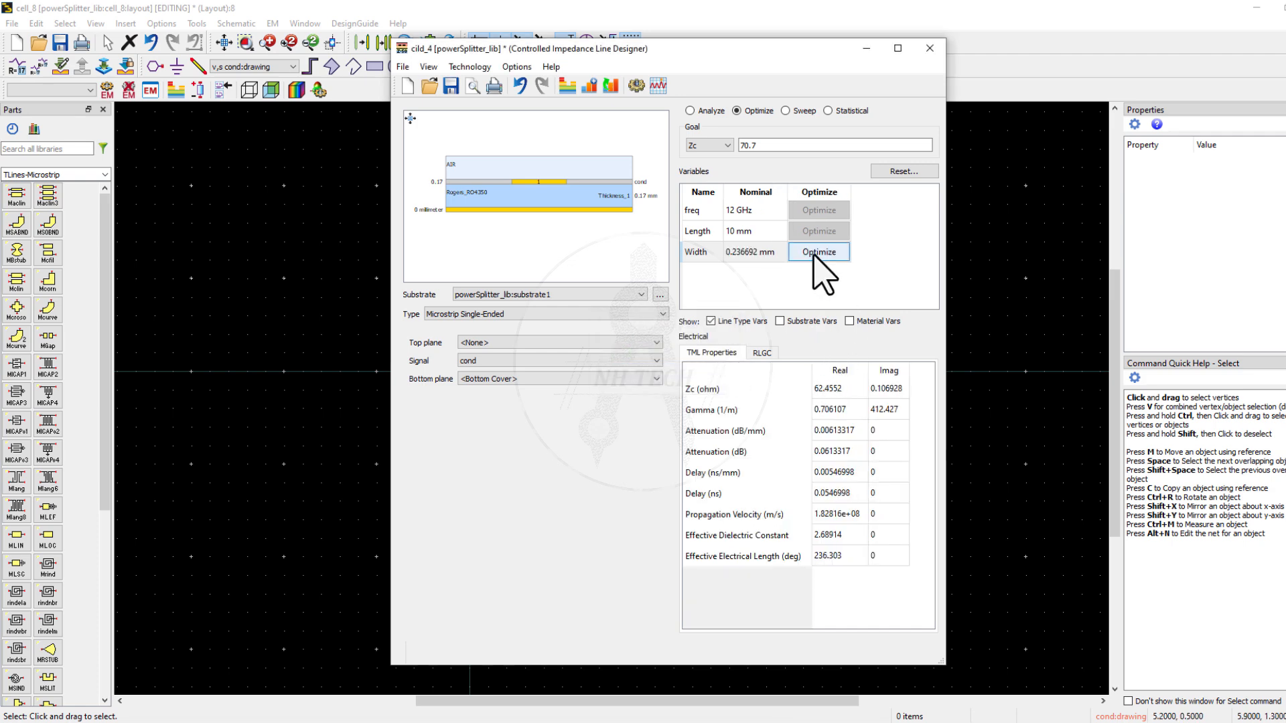
click(818, 252)
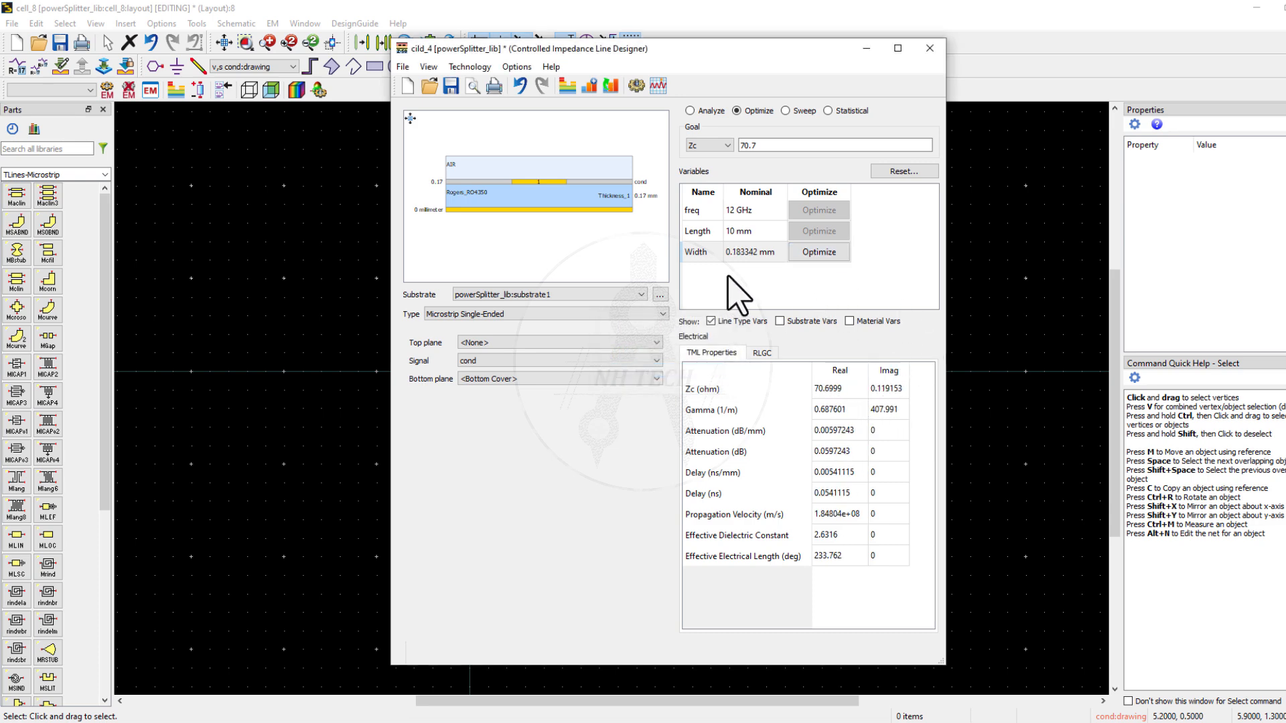
mouse_move(743, 277)
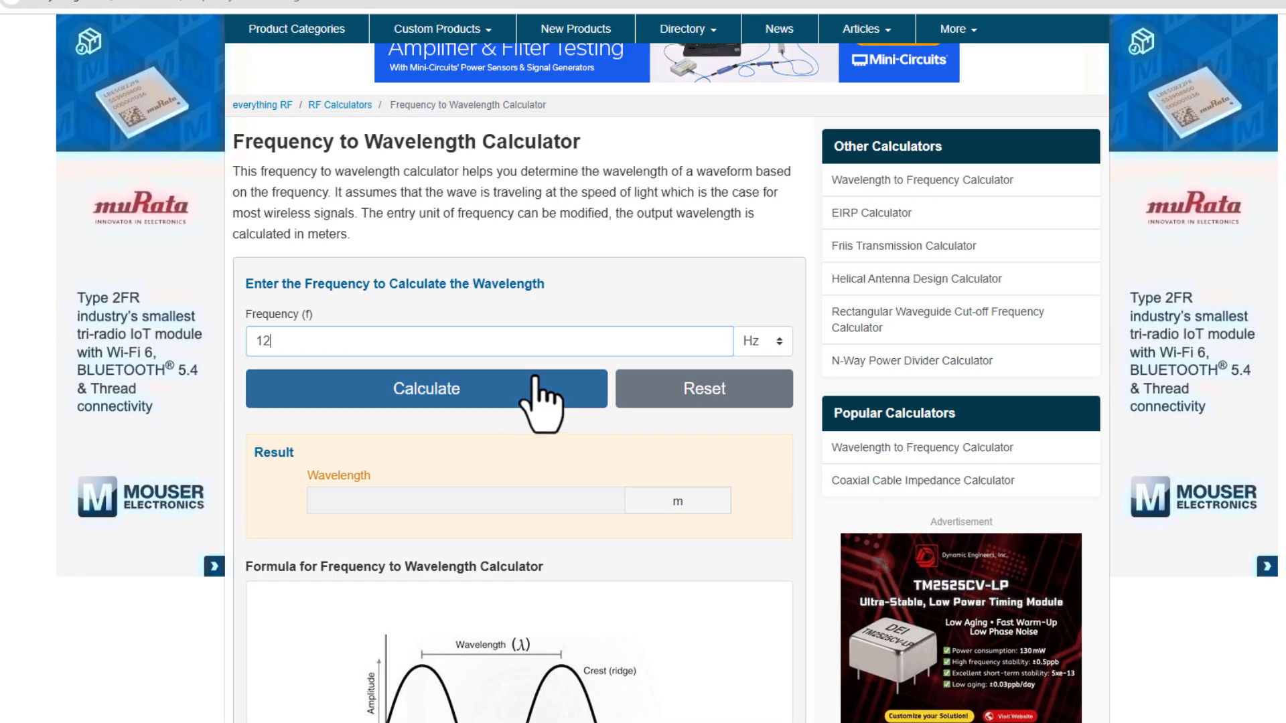
- Calculate the wavelength of a 12 GHz signal in the online calculator
click(762, 341)
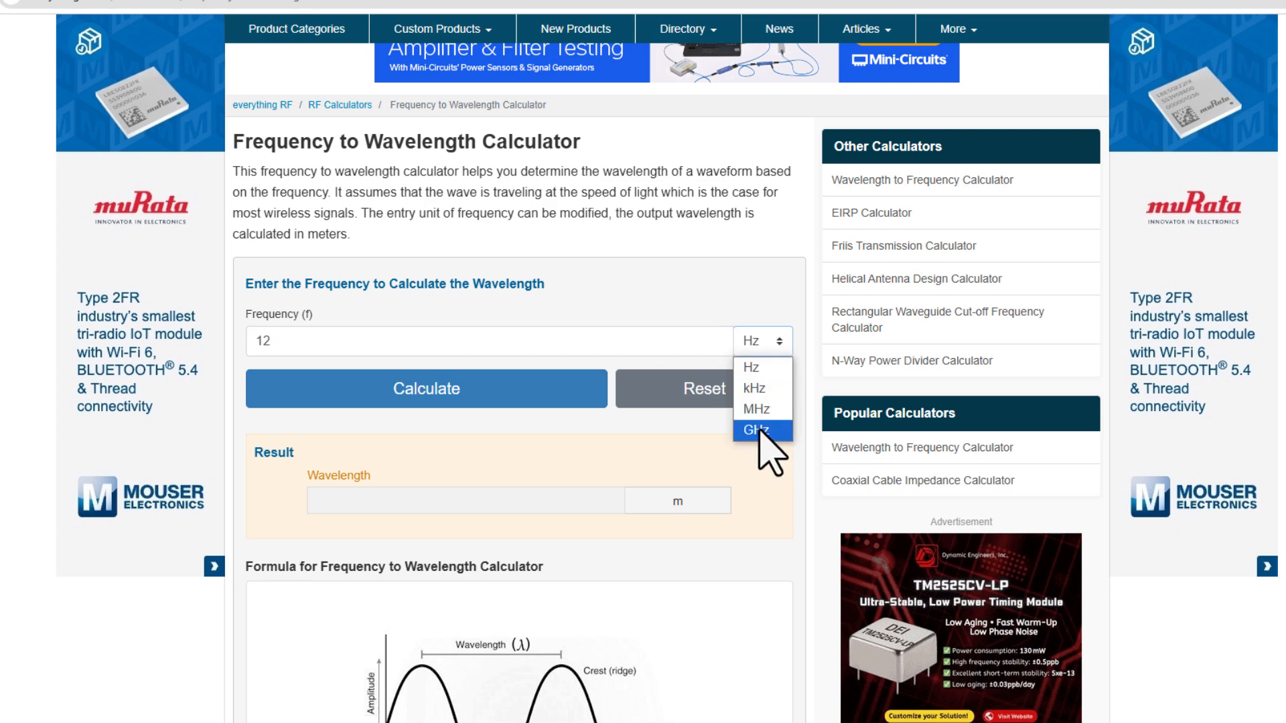
click(761, 428)
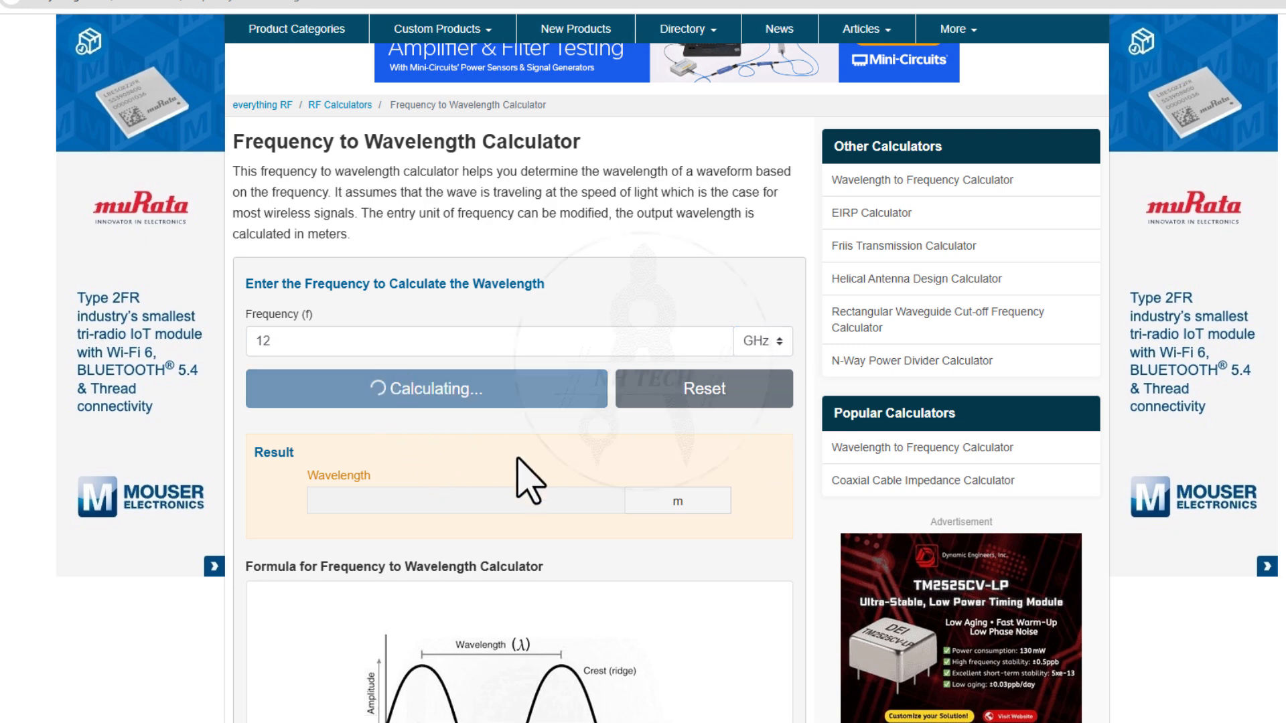
click(426, 388)
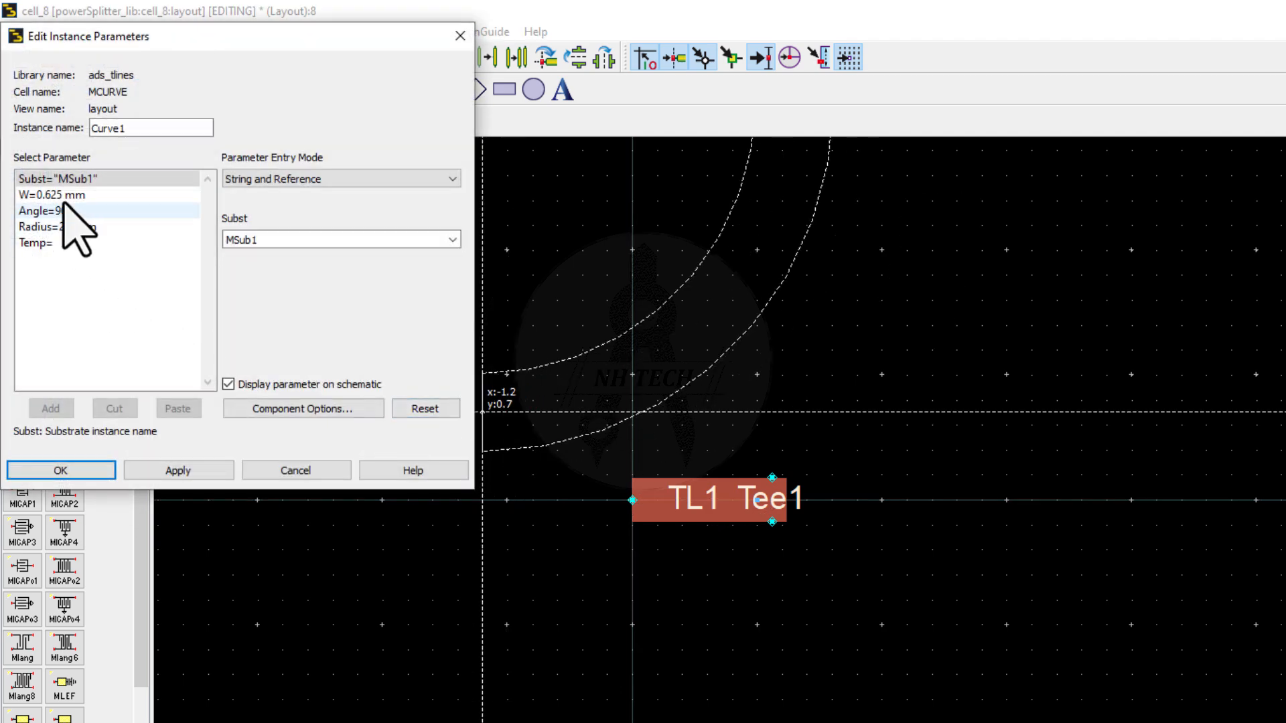
- Set Curve1's width to 0.18 mm and bend angle to 180°, then select its radius
click(40, 198)
text(0.18)
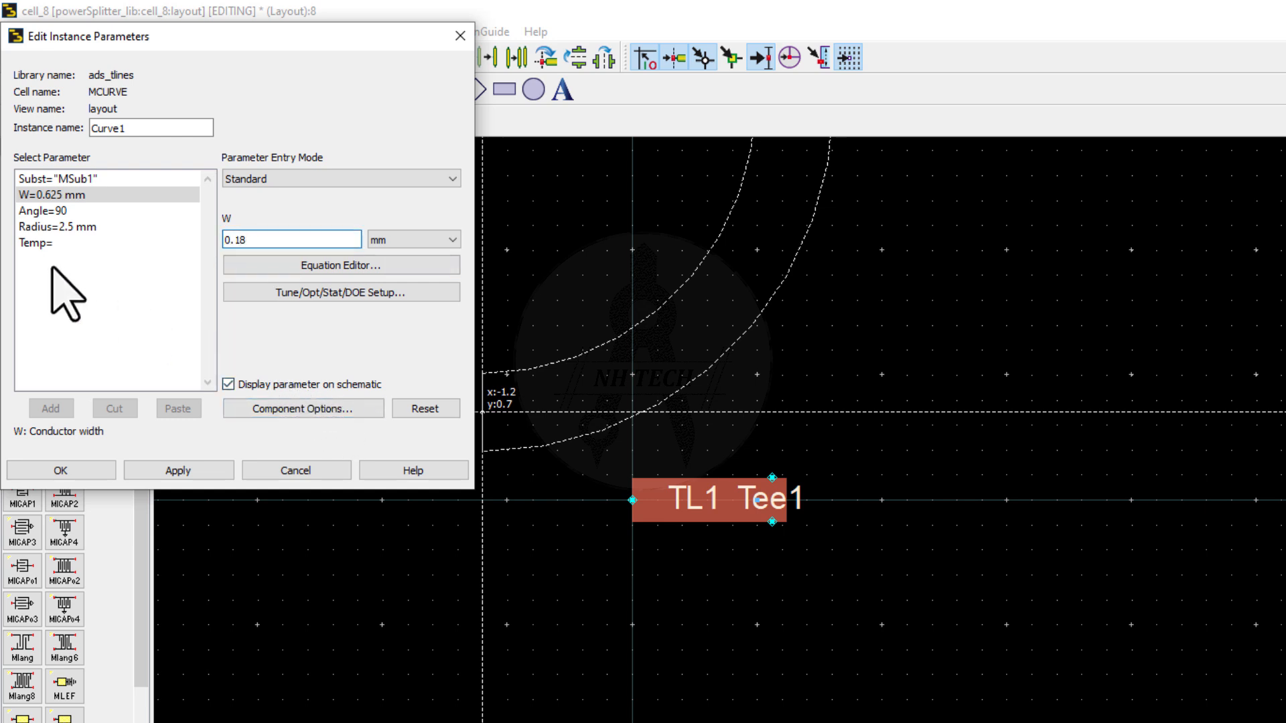
click(41, 224)
text(180)
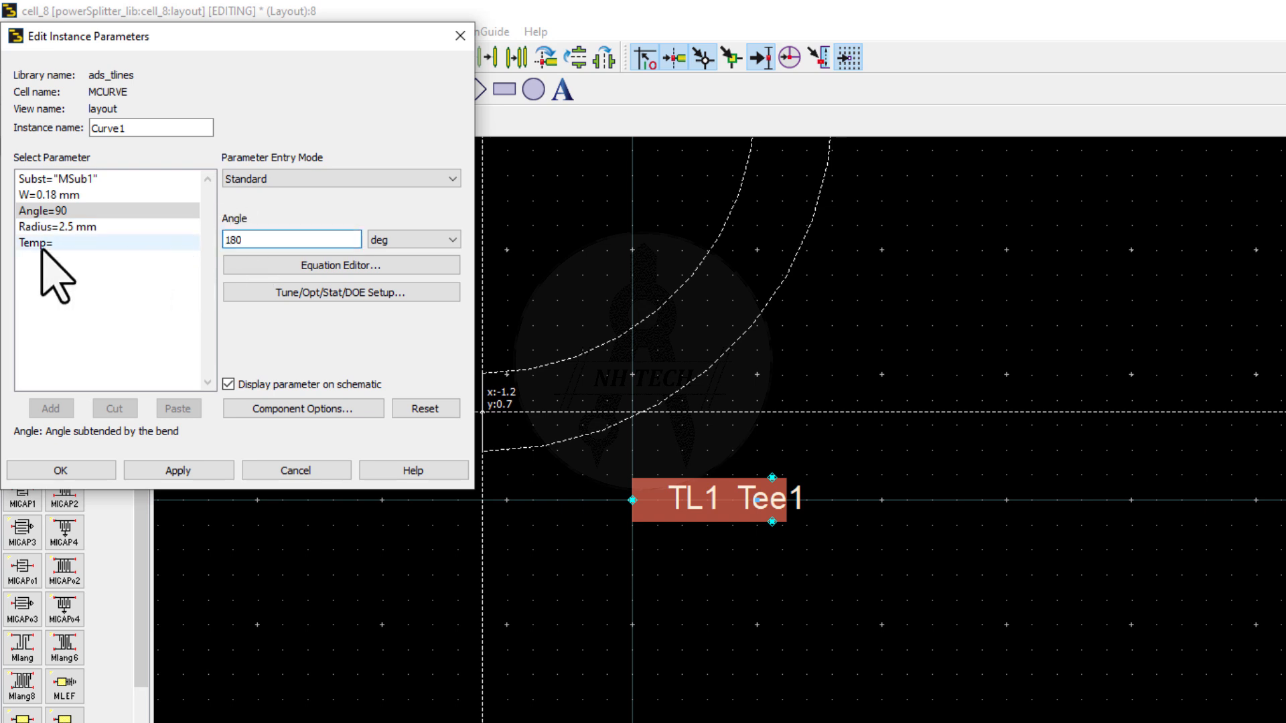
click(53, 243)
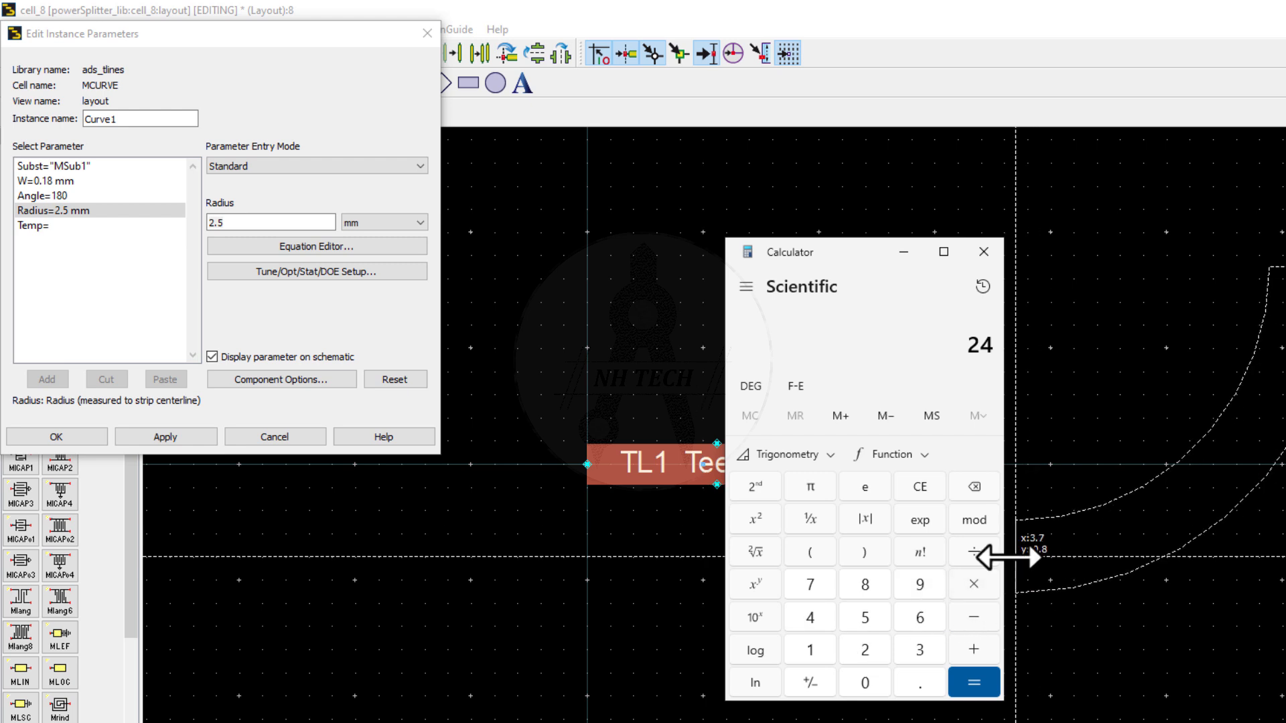
- Compute 6 ÷ 3.14 ≈ 1.91, then subtract 0.5 to get the 1.41 curve radius
click(811, 616)
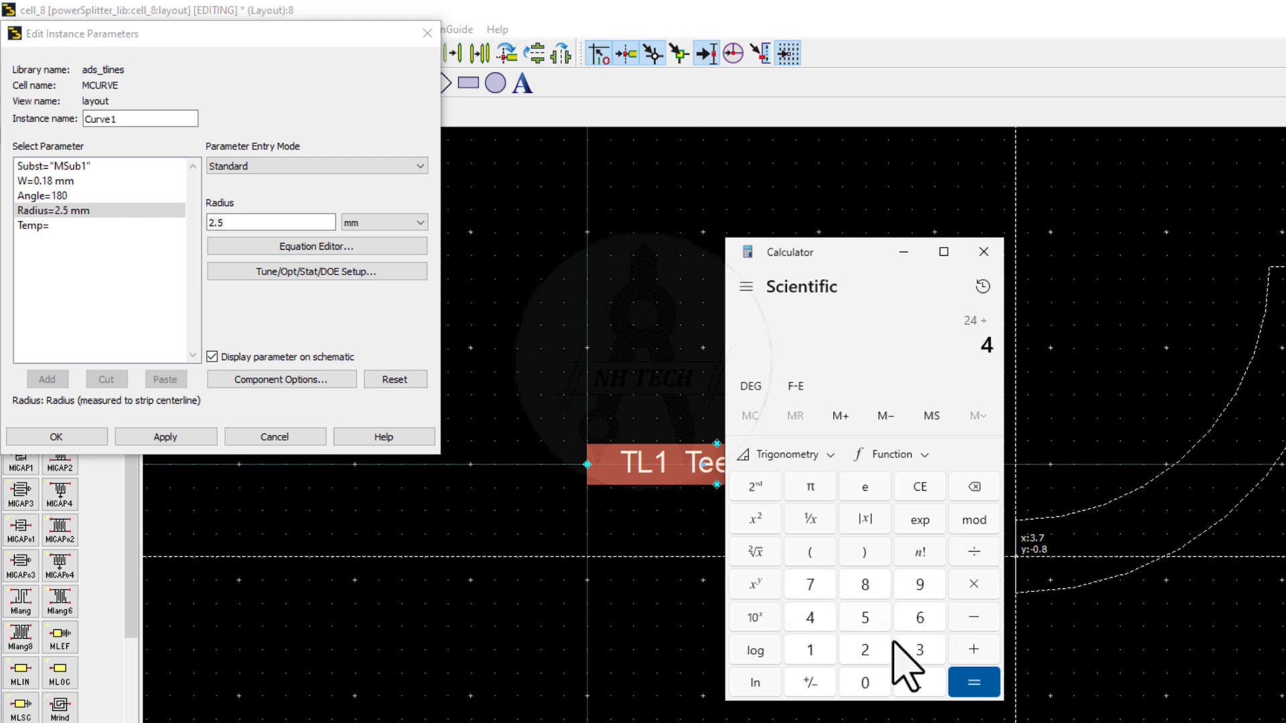
click(974, 682)
text(3.14)
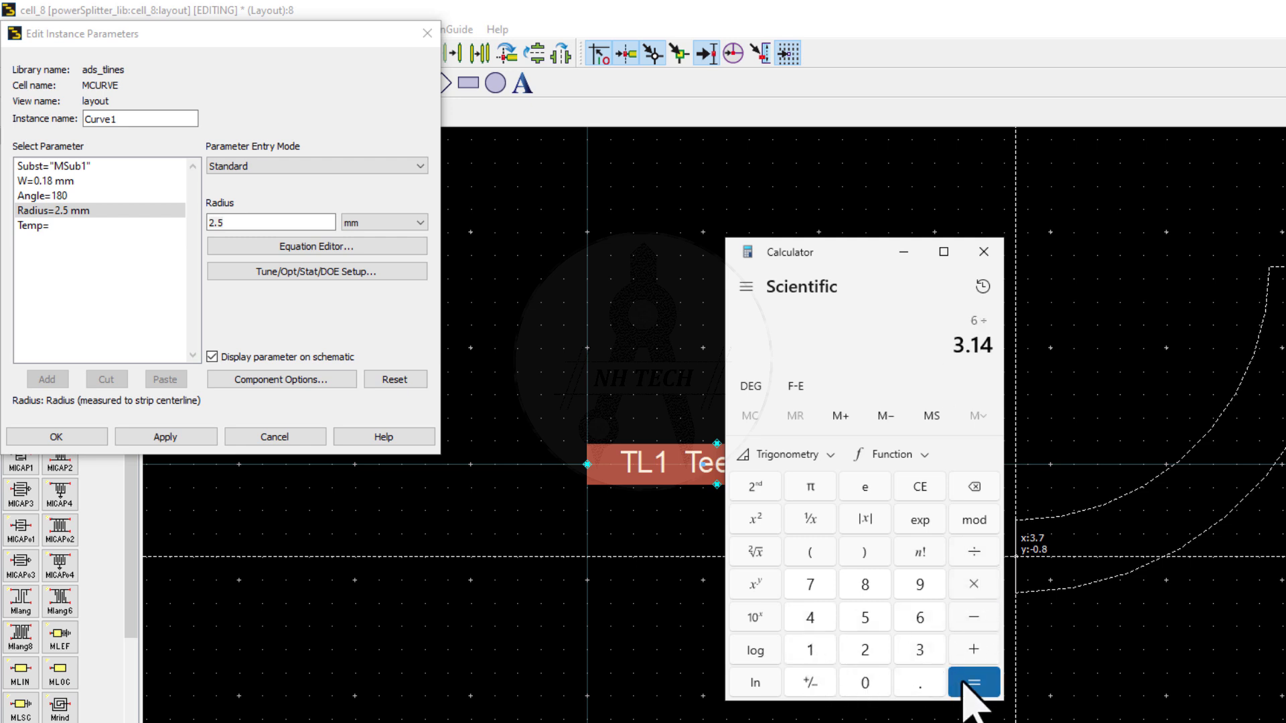
click(974, 682)
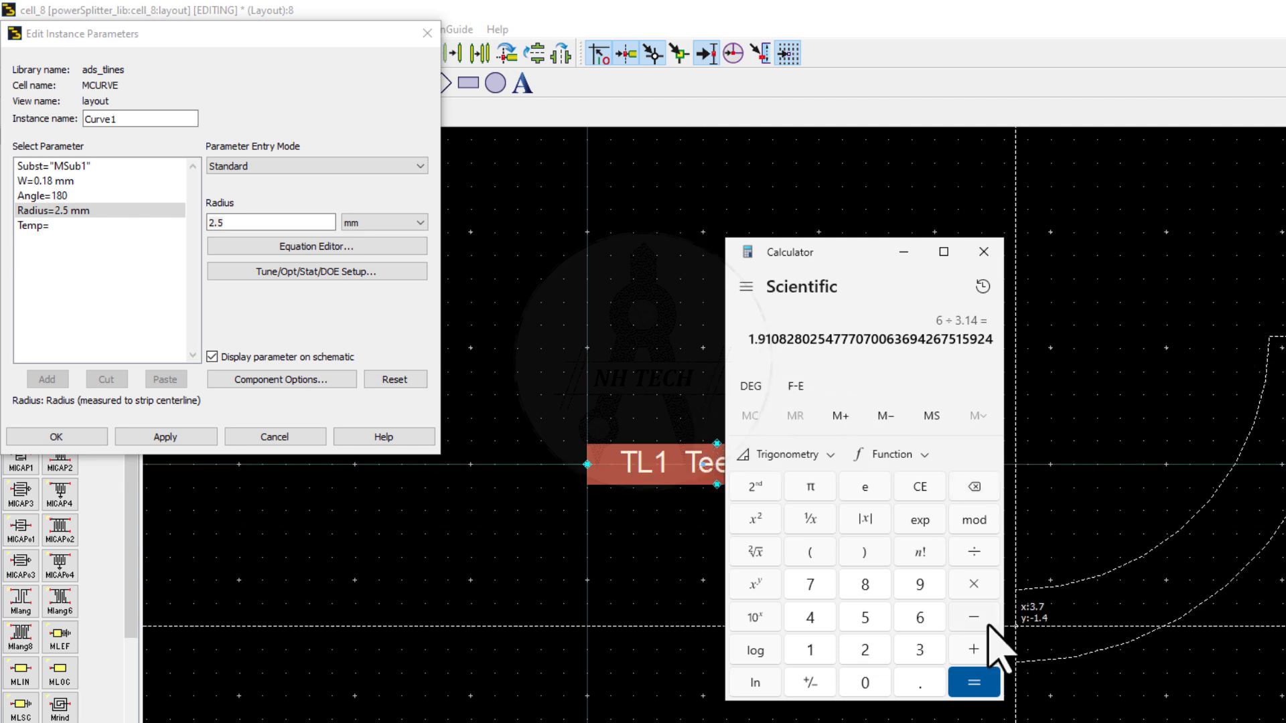
click(974, 617)
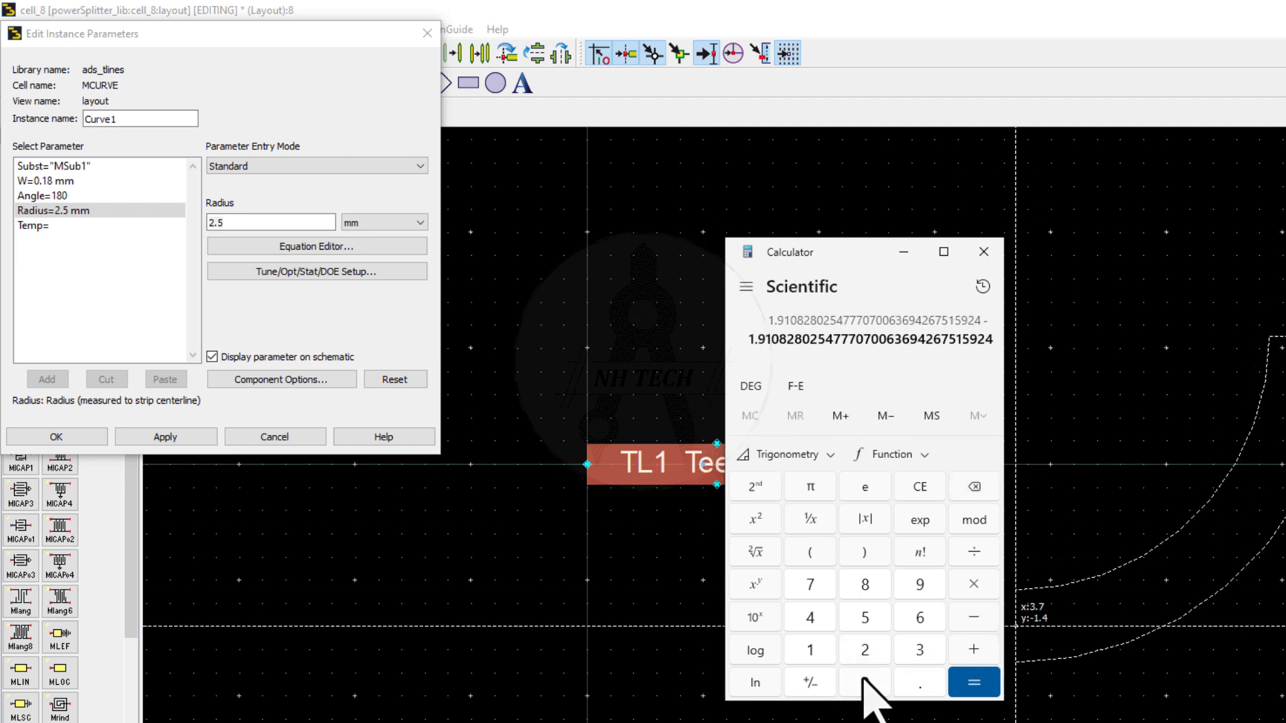
click(973, 682)
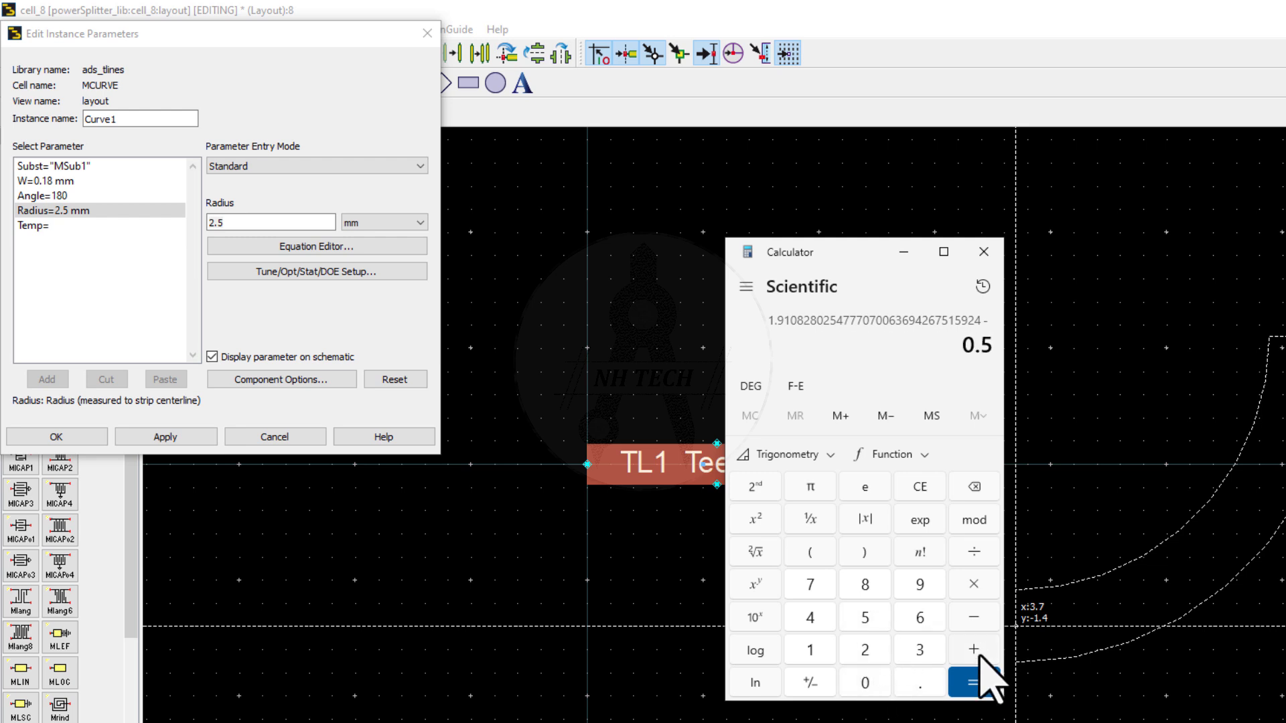
click(972, 682)
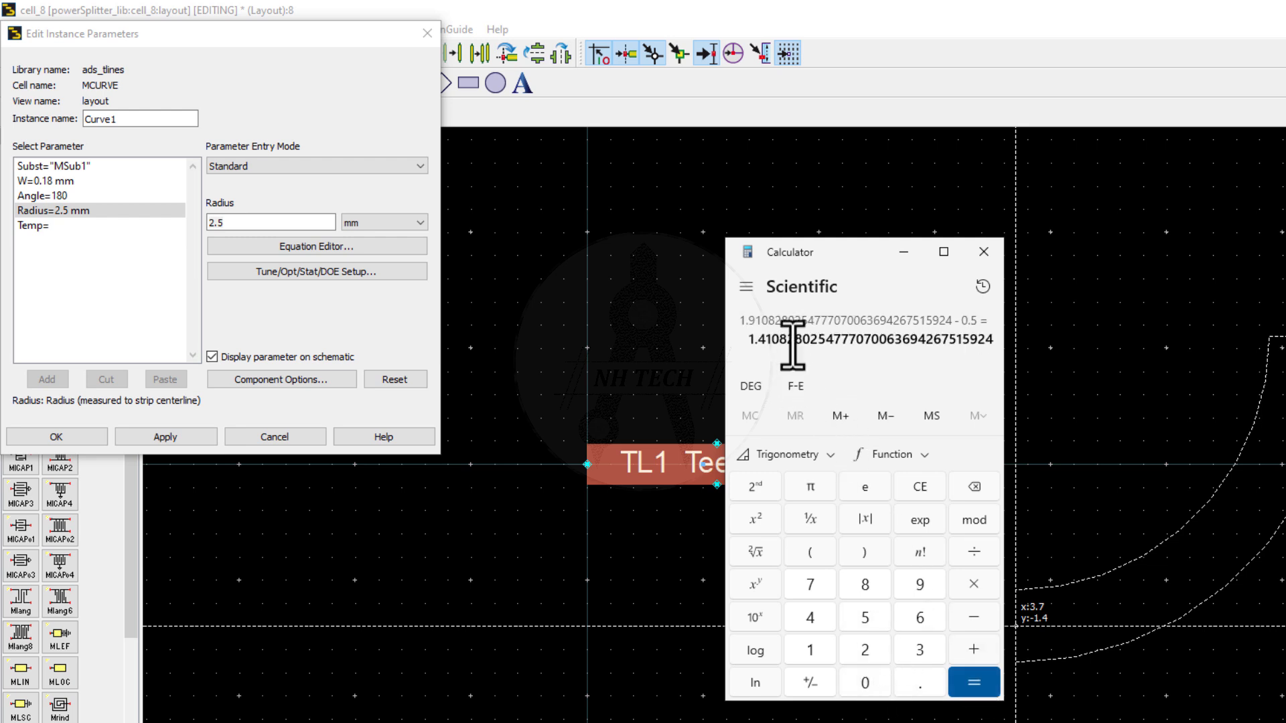
click(271, 223)
text(1.4)
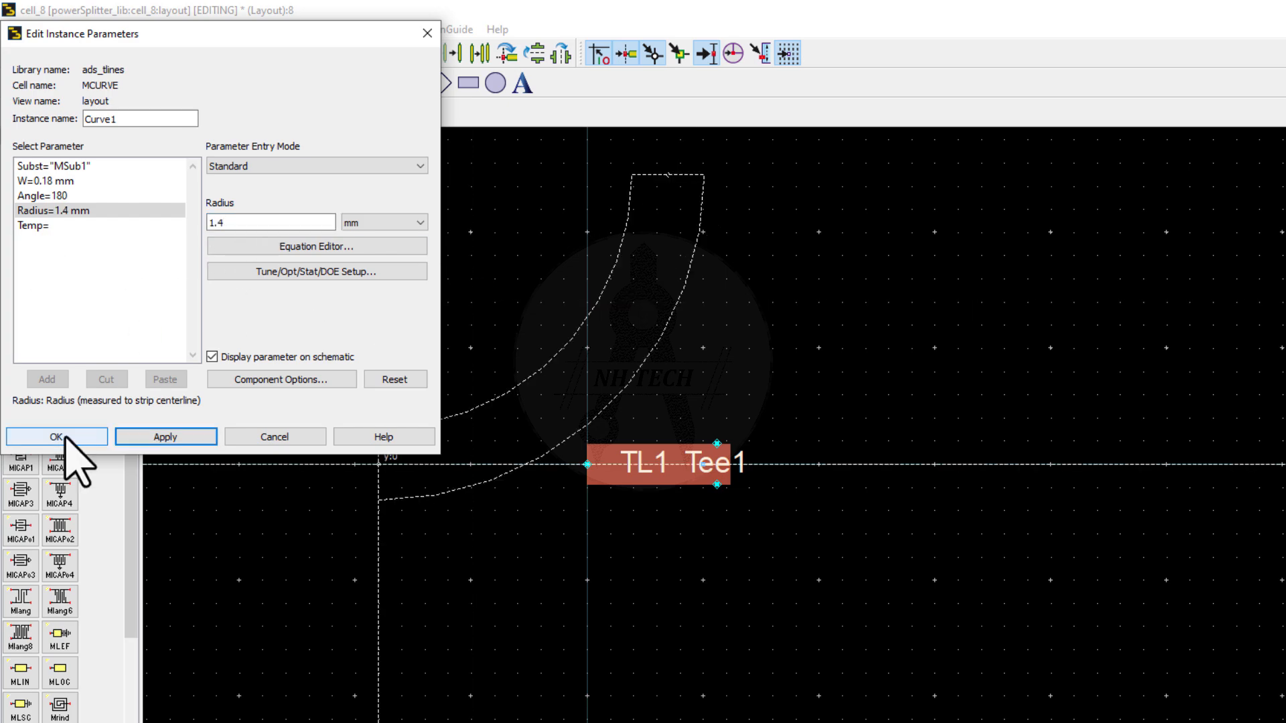
- Apply the 1.4 mm radius to Curve1 so it closes the ring with Curve2 at Tee1
click(56, 437)
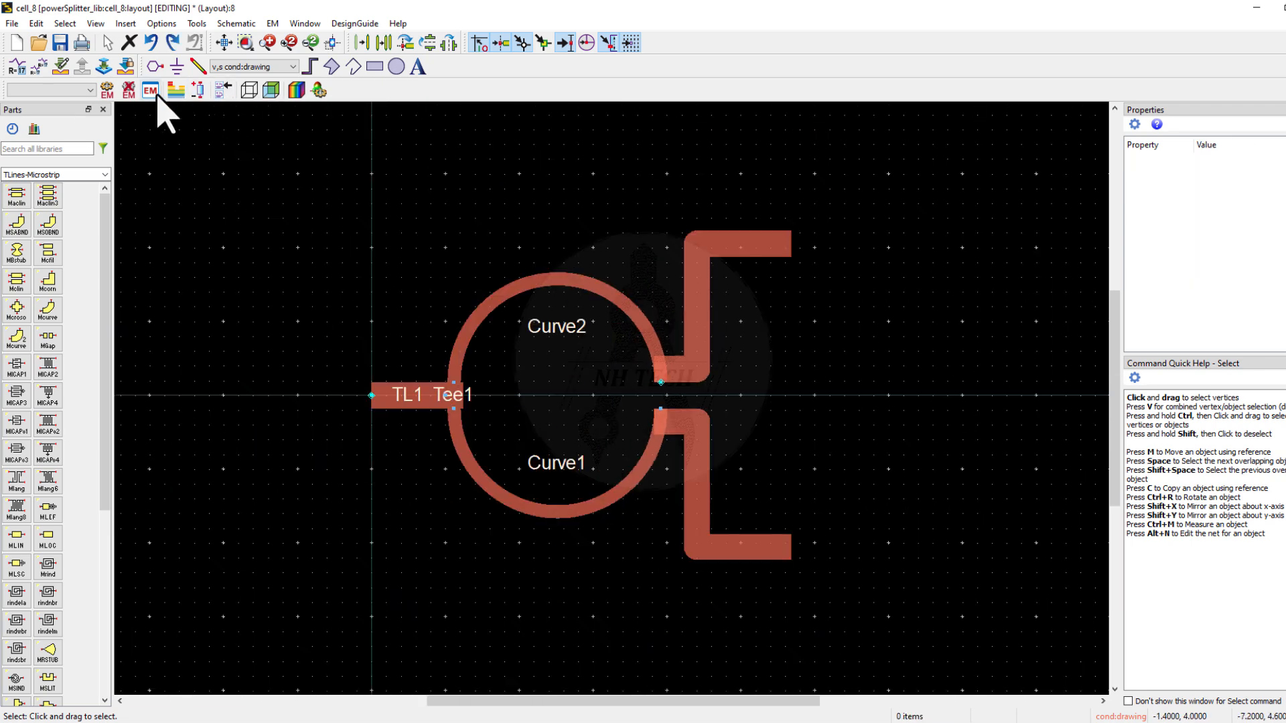
- Place dot pins P1–P5, with P4 in the gap between the ring's inner arms
click(147, 91)
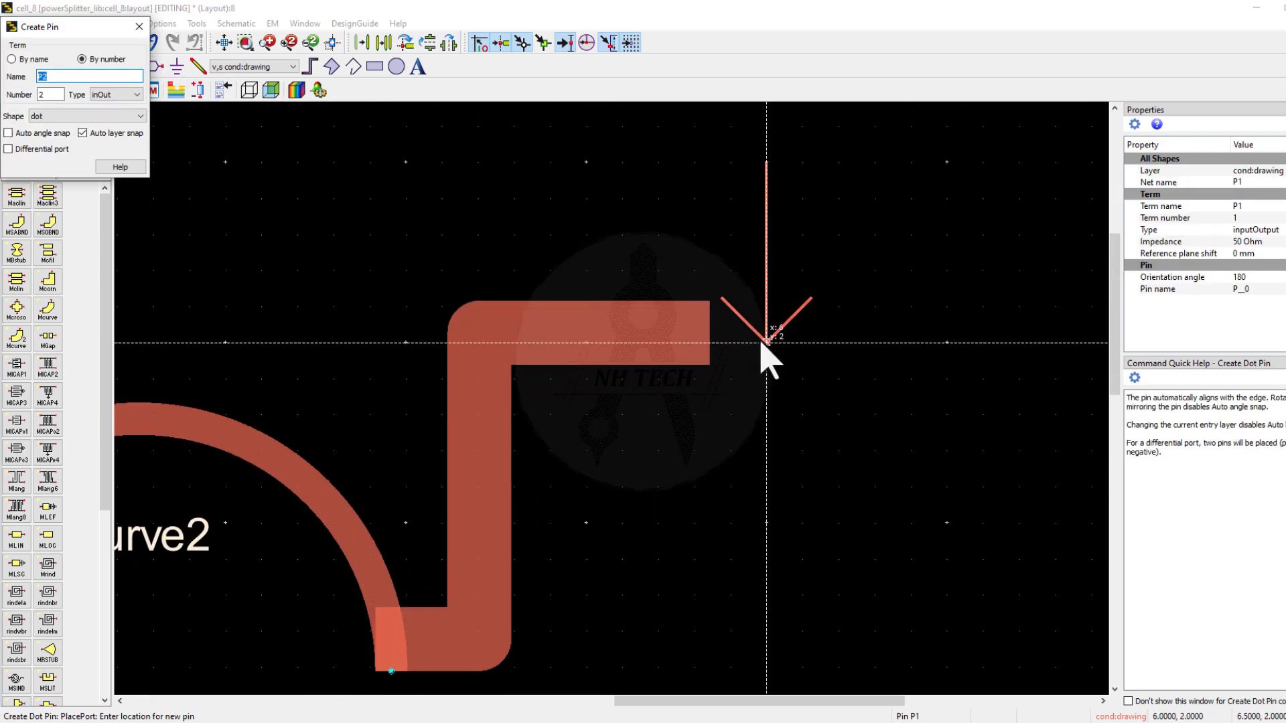
mouse_move(717, 359)
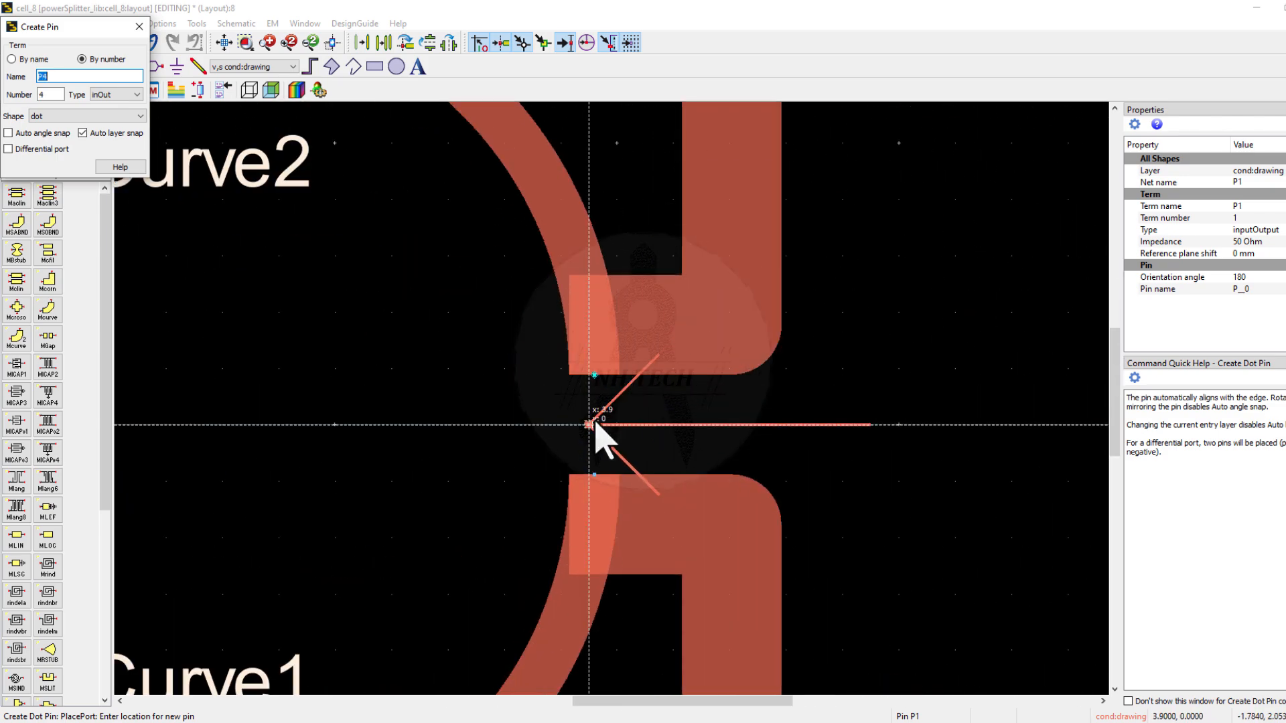
click(589, 429)
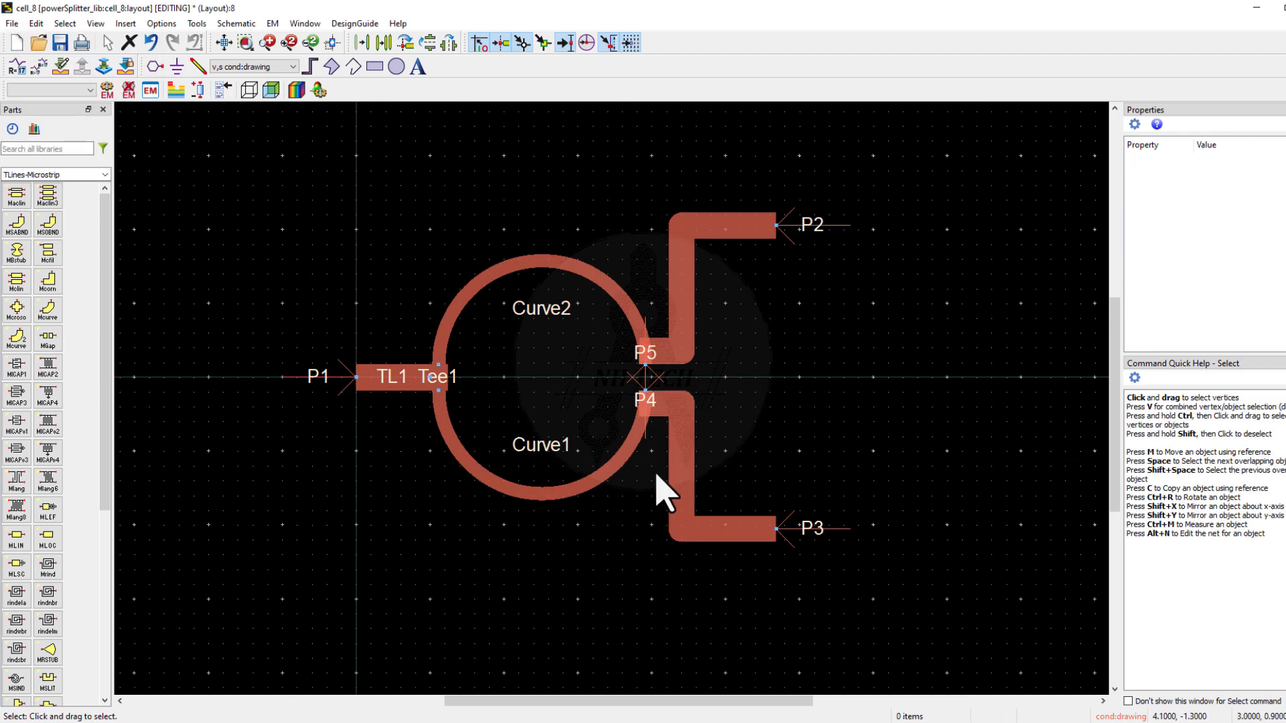
mouse_move(659, 497)
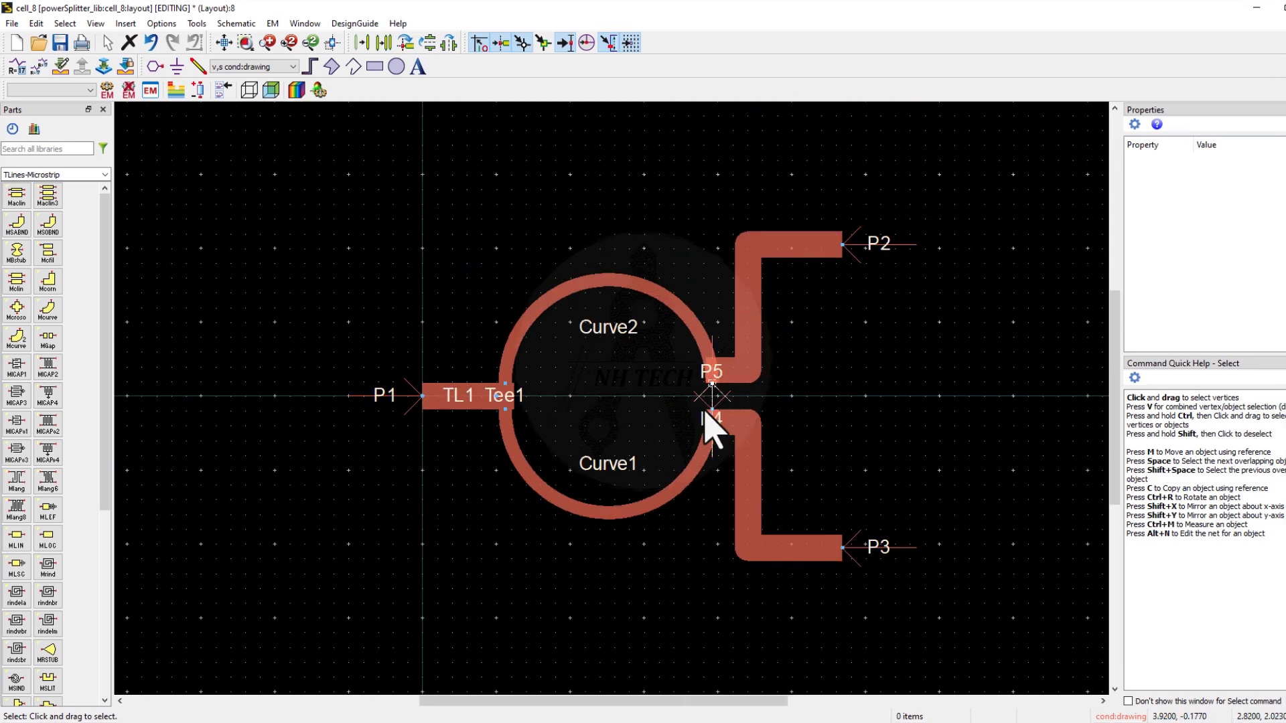
mouse_move(480, 662)
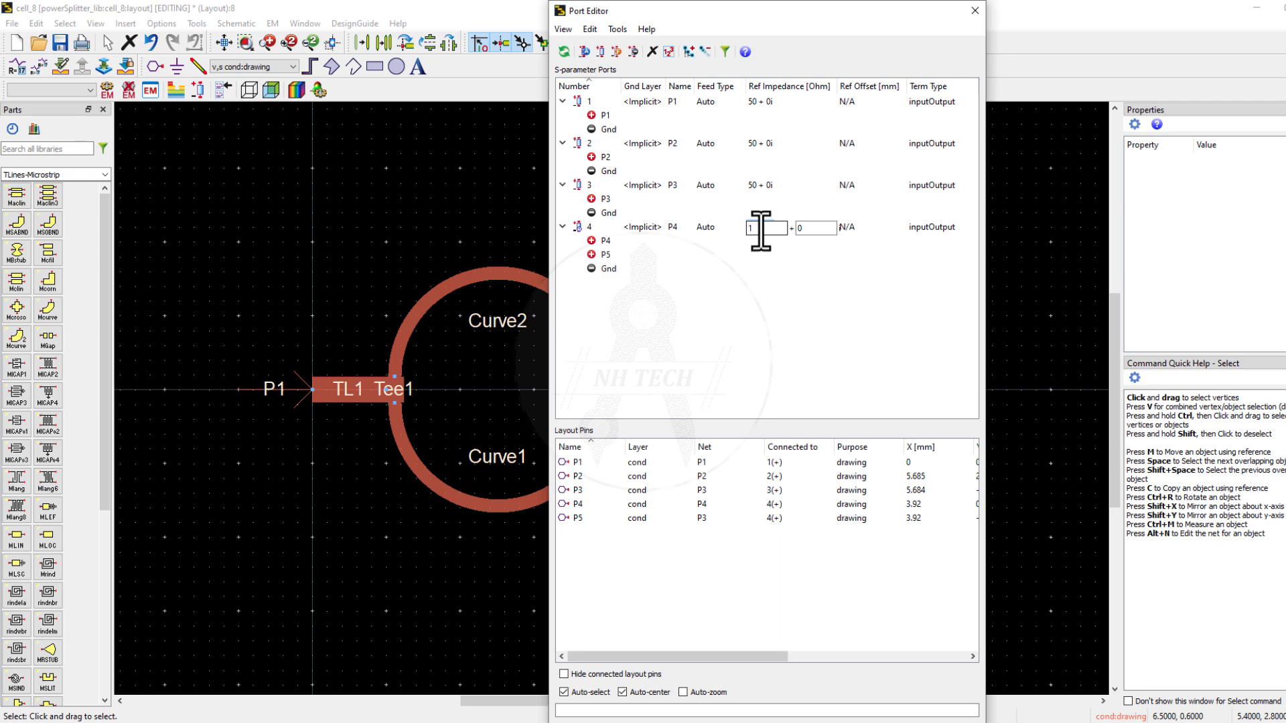
- Finish port 4's reference impedance so it pairs pins P4 and P5
click(971, 14)
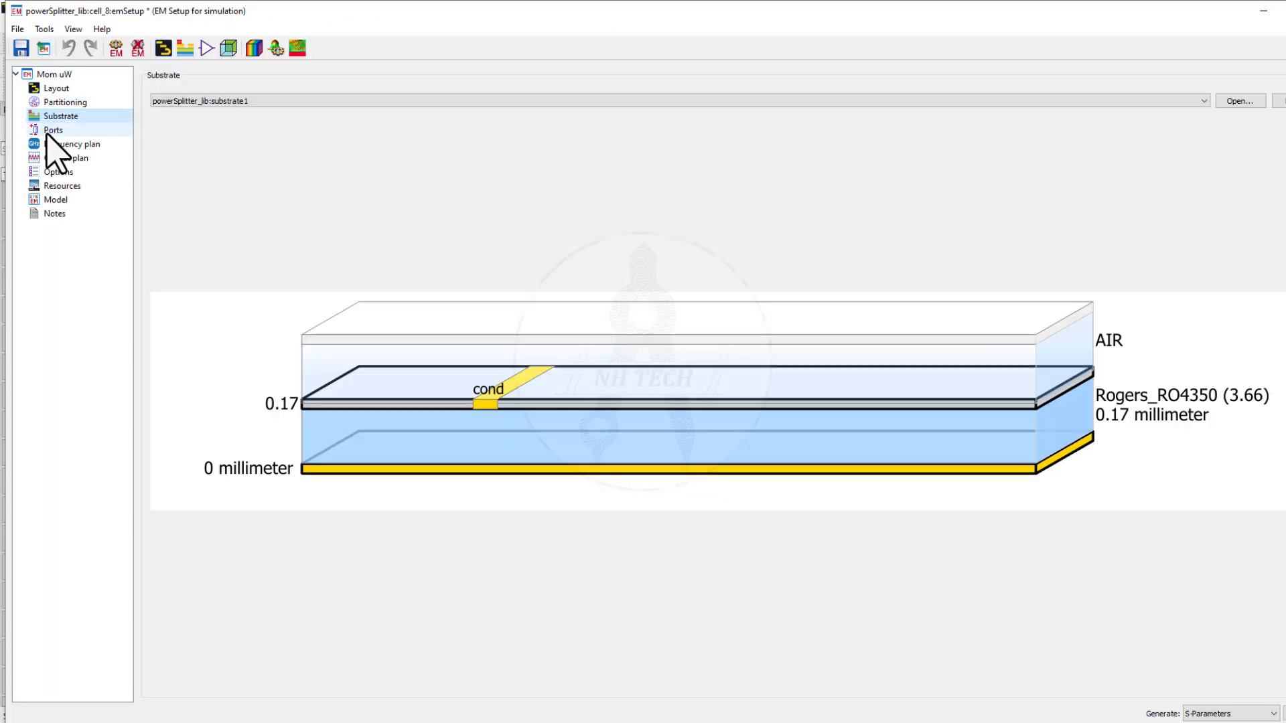
- Set Fstop to 20 GHz, check the output plan and run the Momentum simulation
click(70, 145)
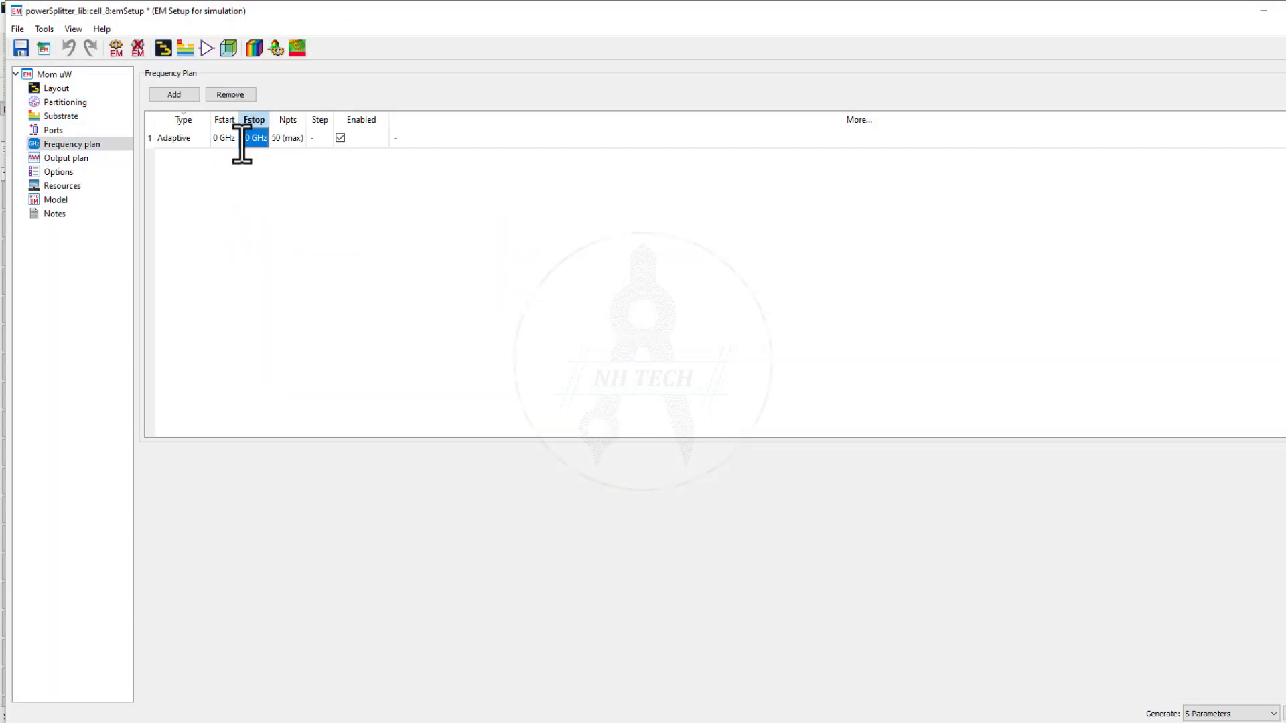
text(2)
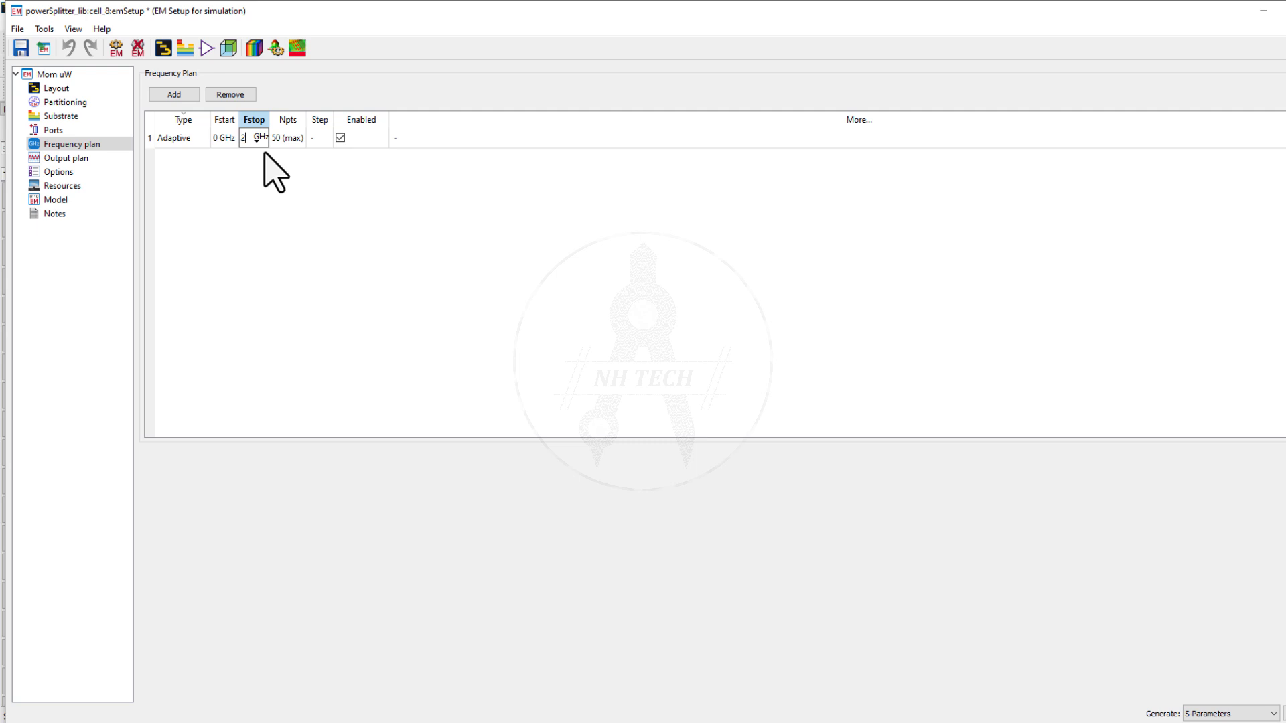
mouse_move(260, 193)
text(0)
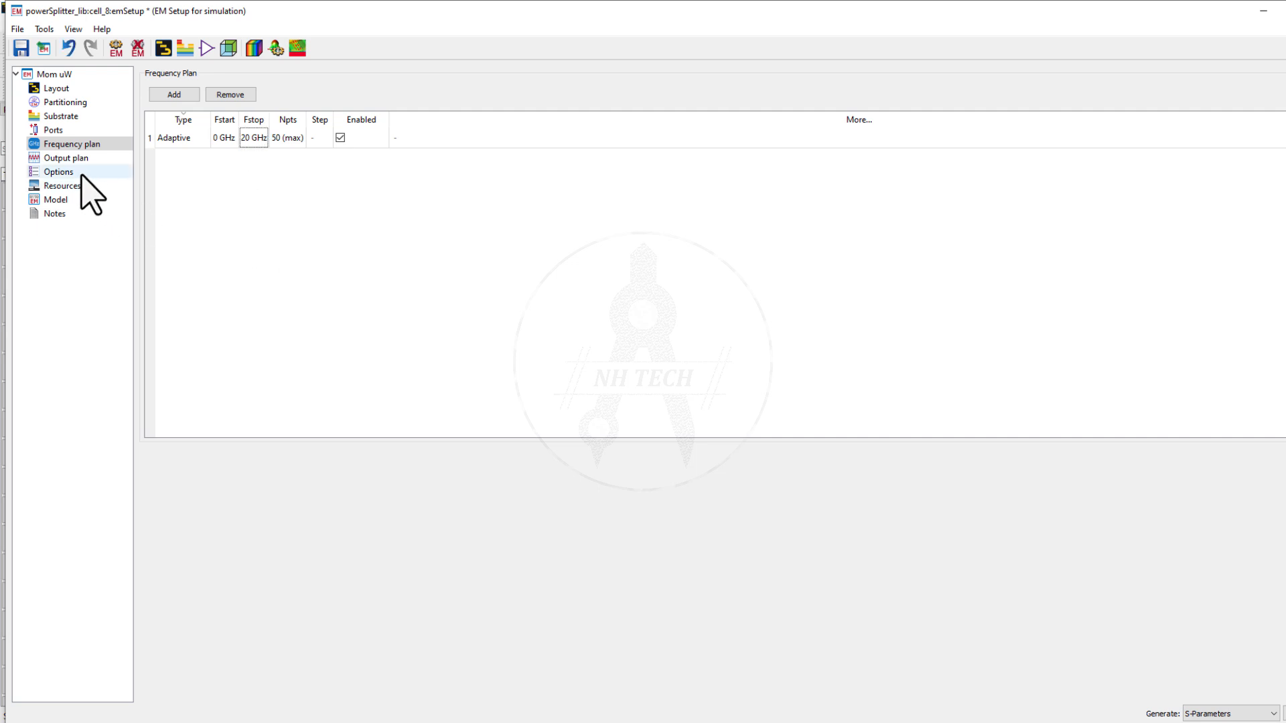
click(64, 158)
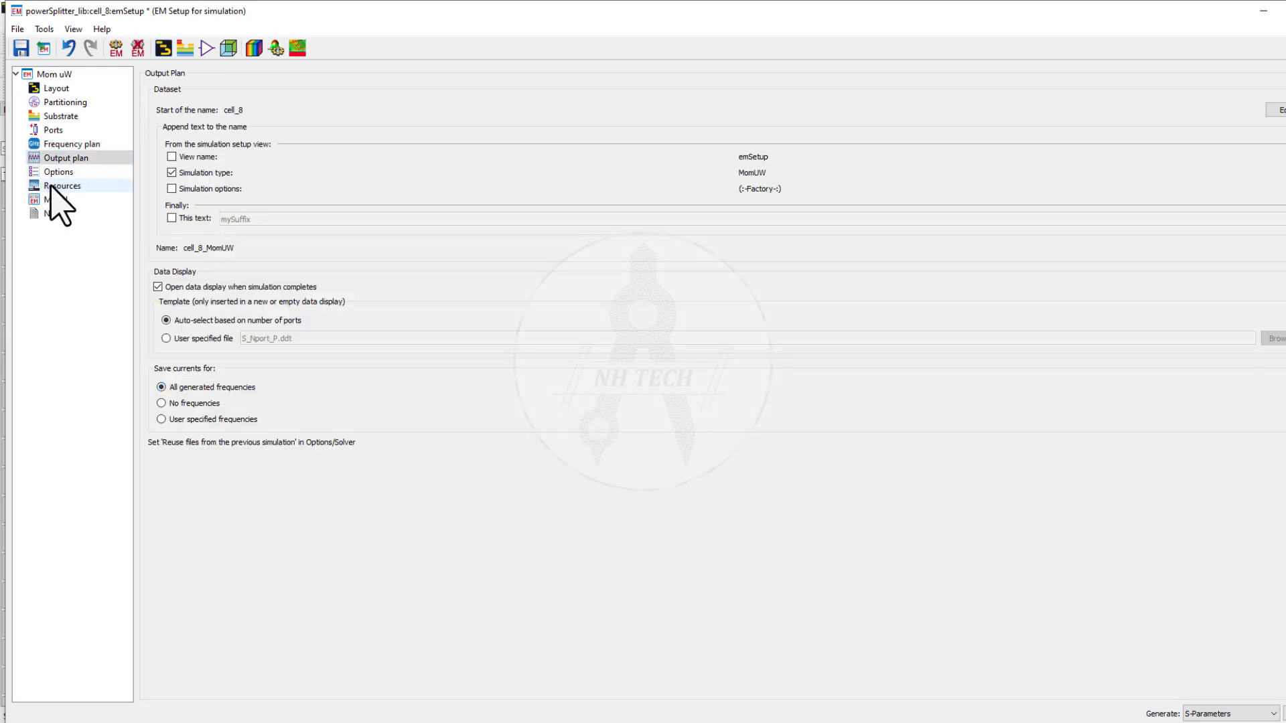
click(55, 199)
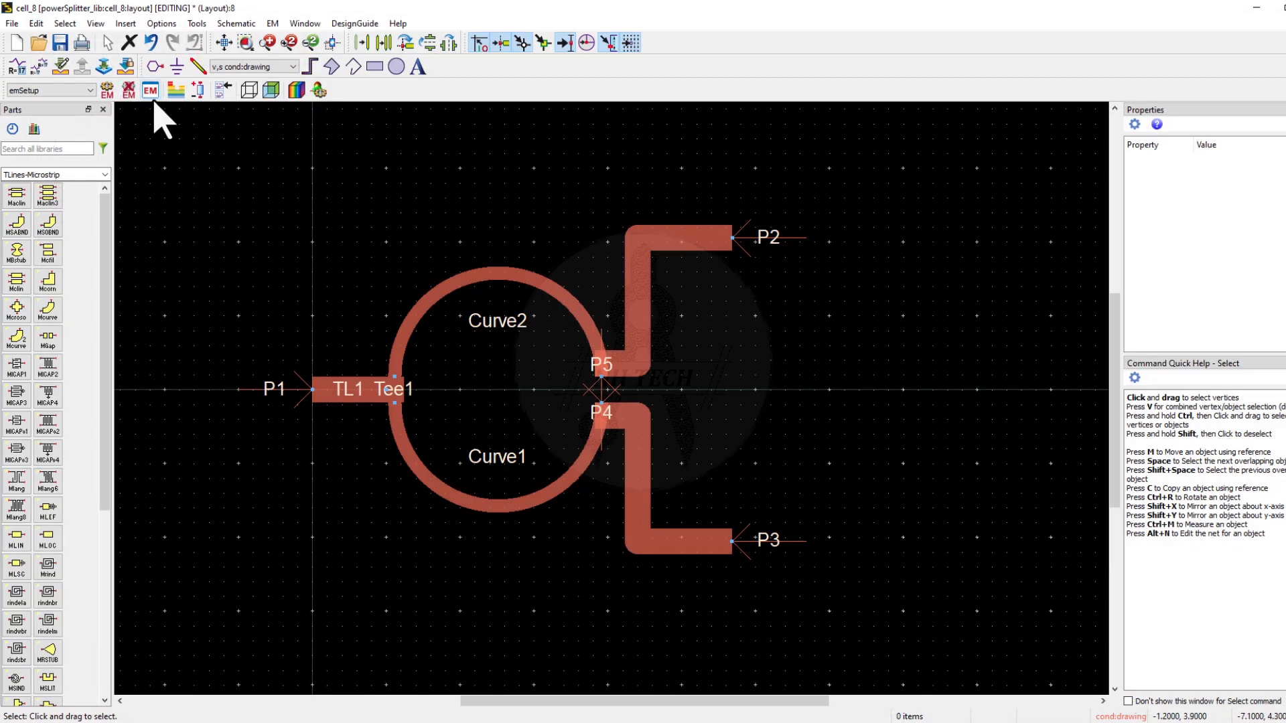
click(150, 91)
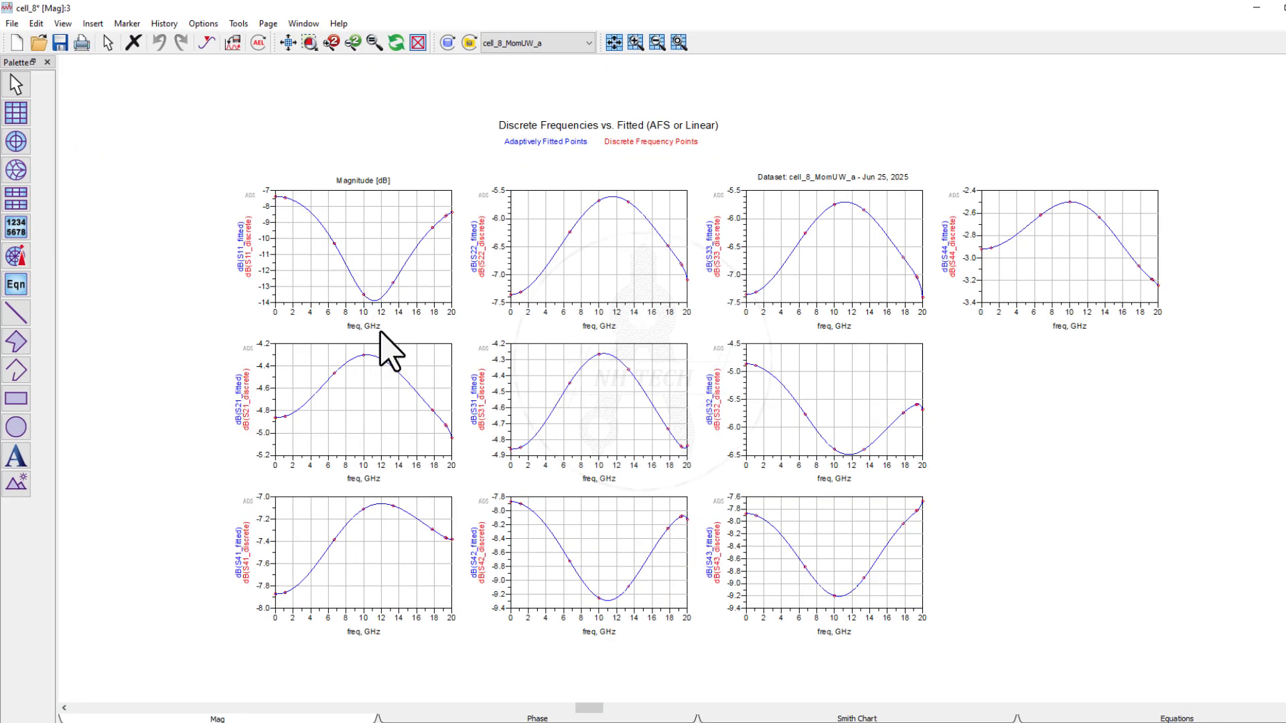
- Add a peak marker on dB(S21) showing −4.30 dB at 10.31 GHz
click(120, 24)
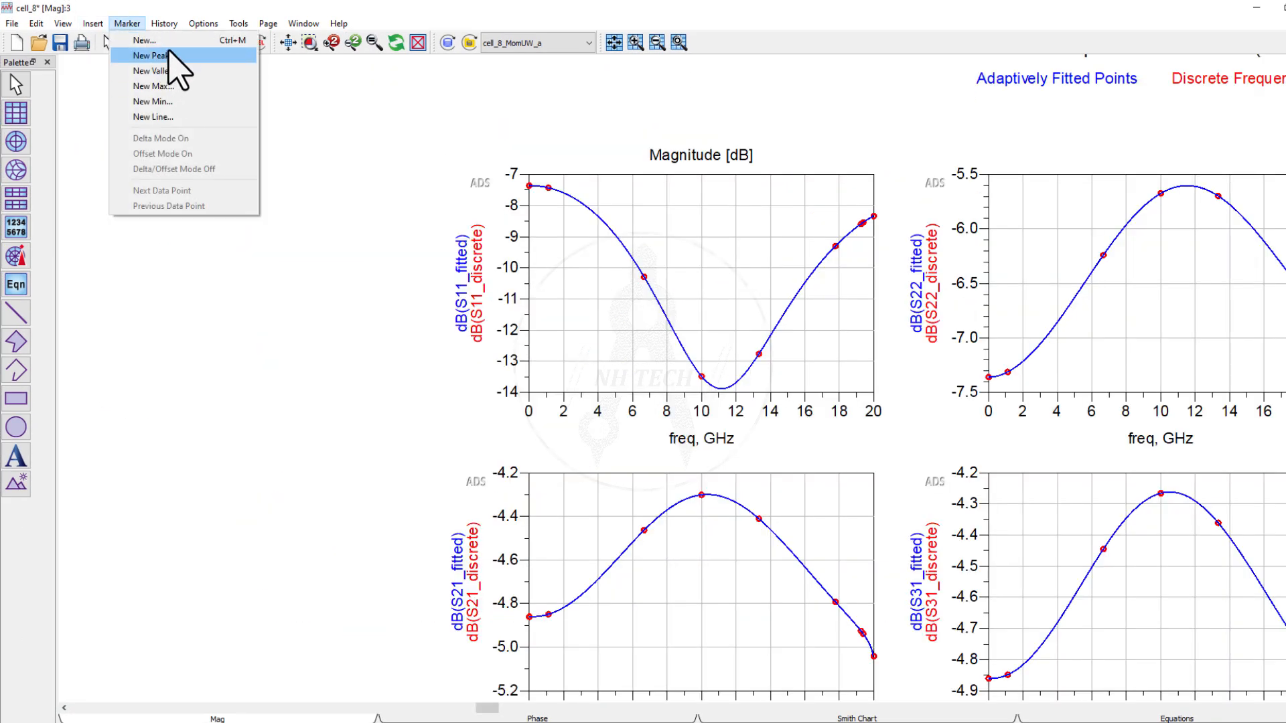
click(152, 58)
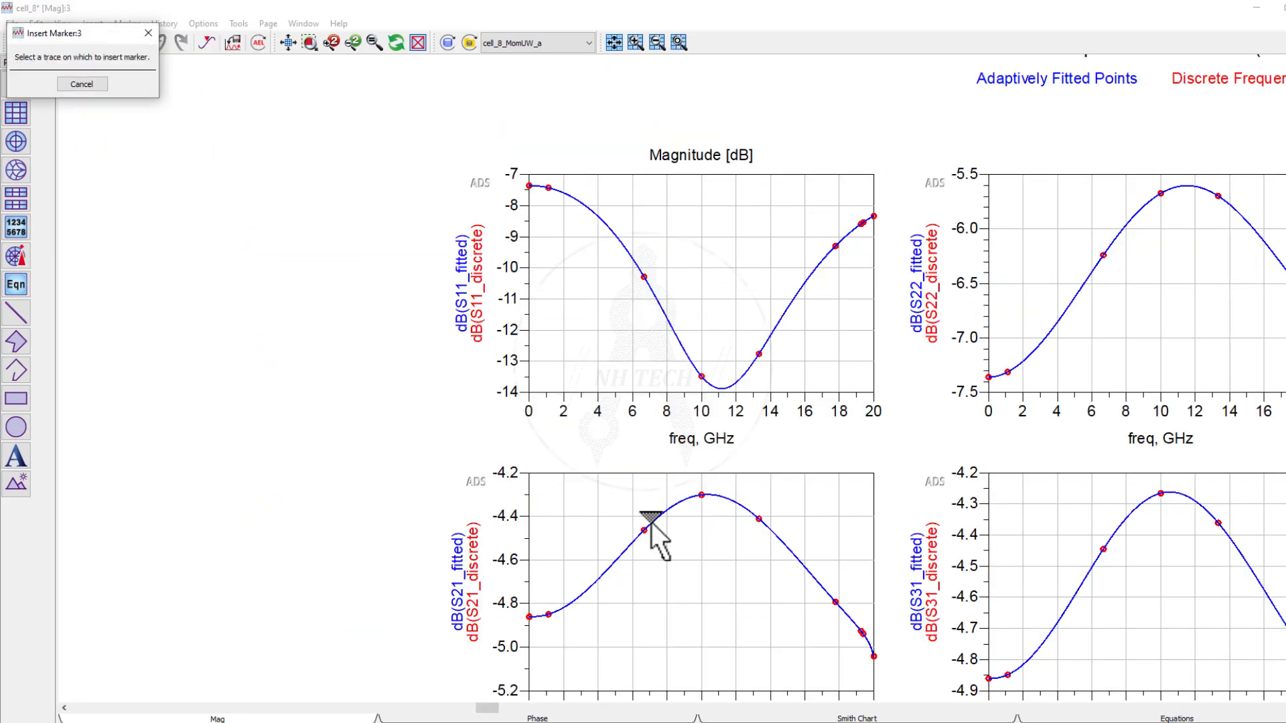
click(104, 24)
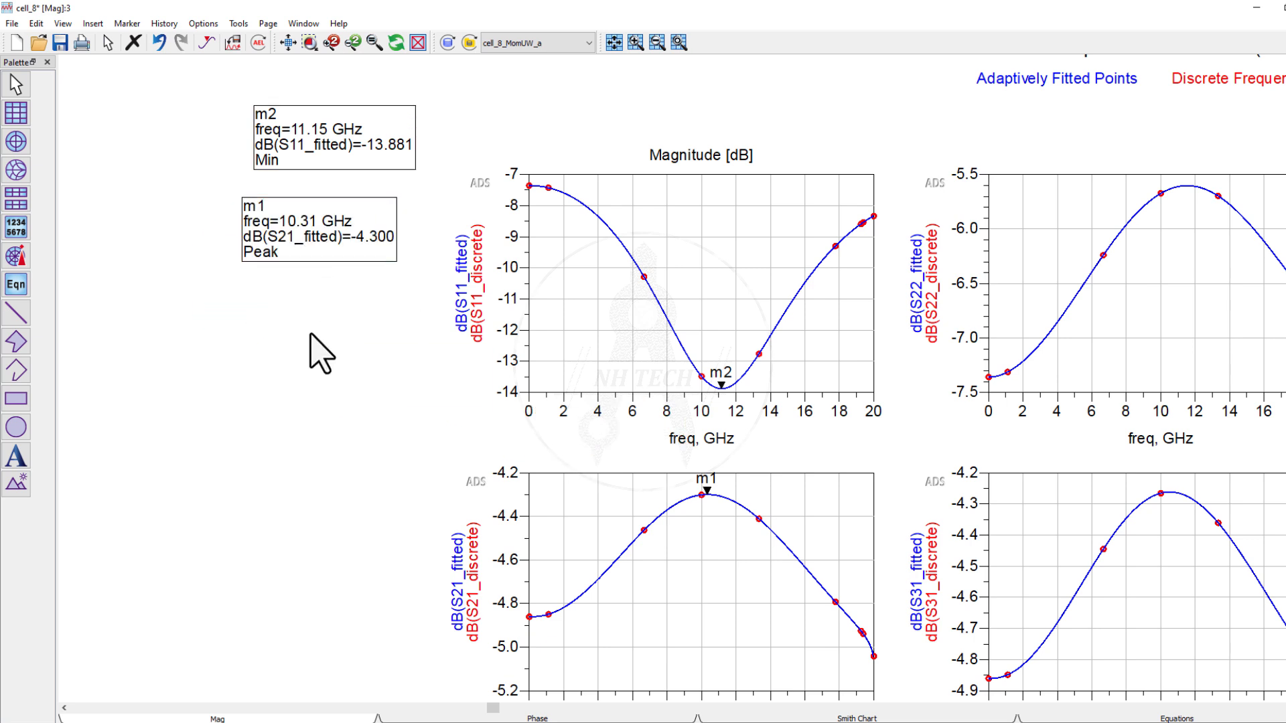
mouse_move(378, 274)
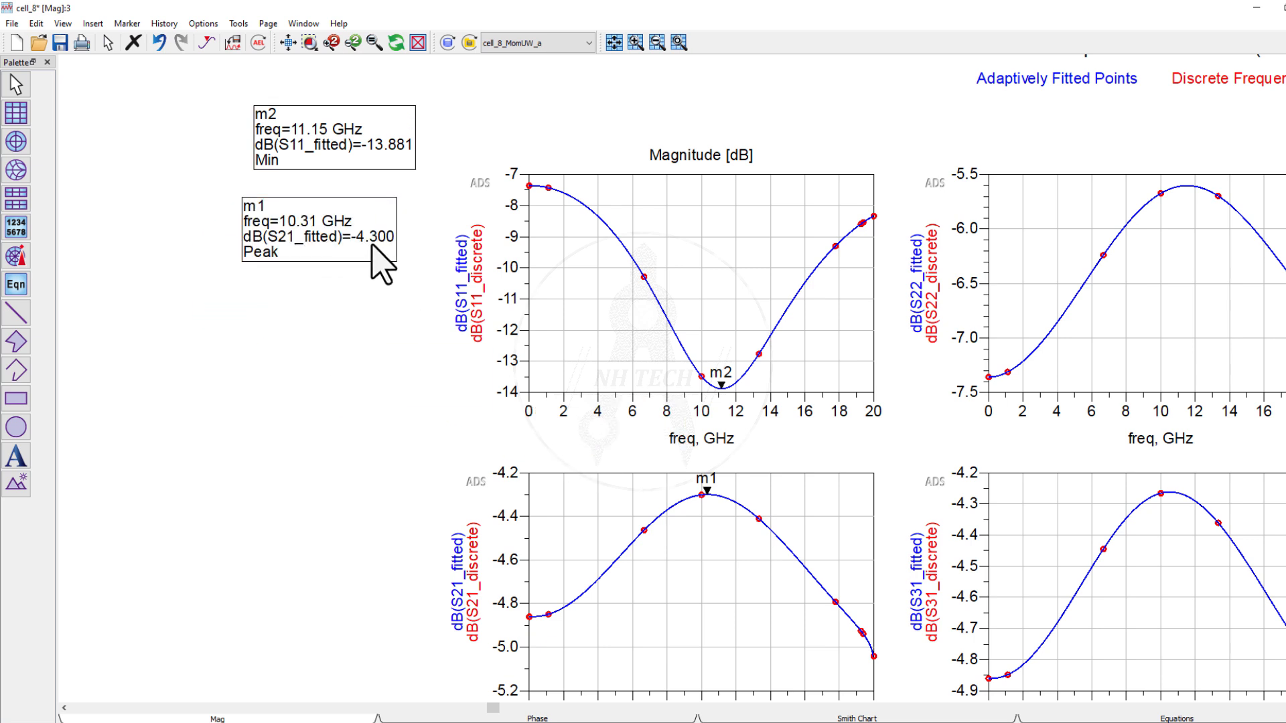
mouse_move(371, 179)
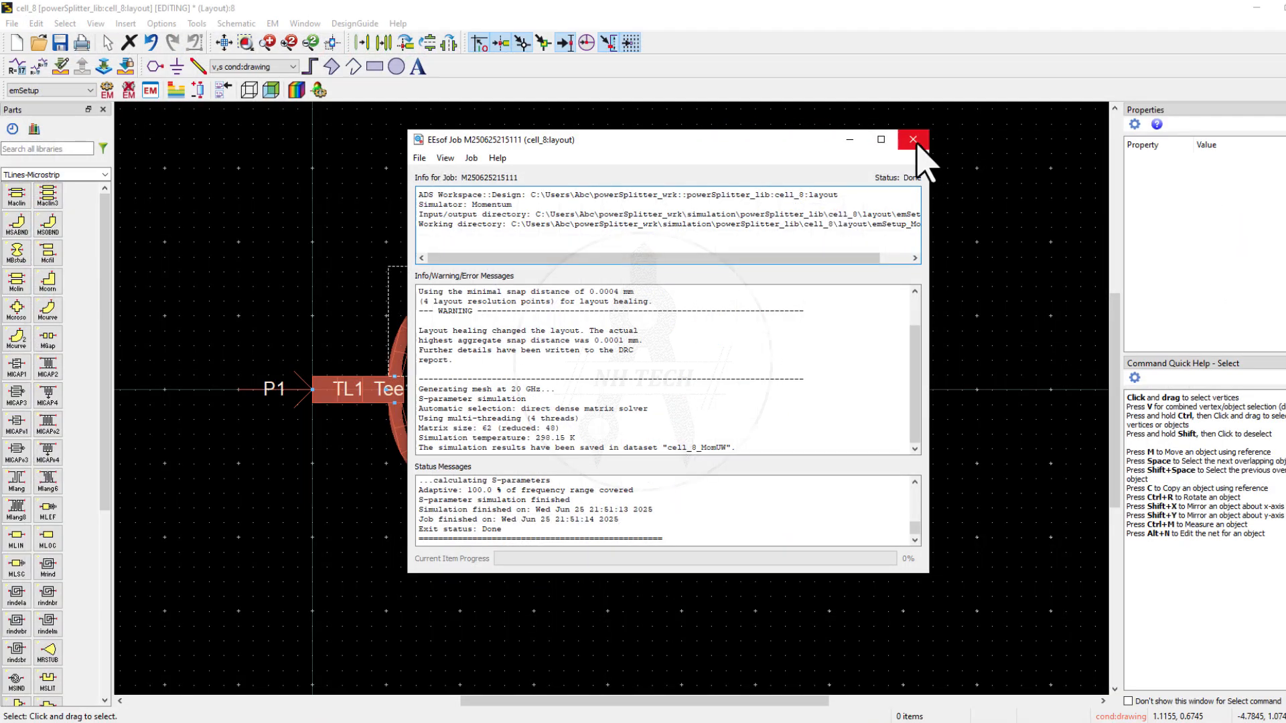
- Close the EEsof Job window to return to the splitter layout
click(911, 140)
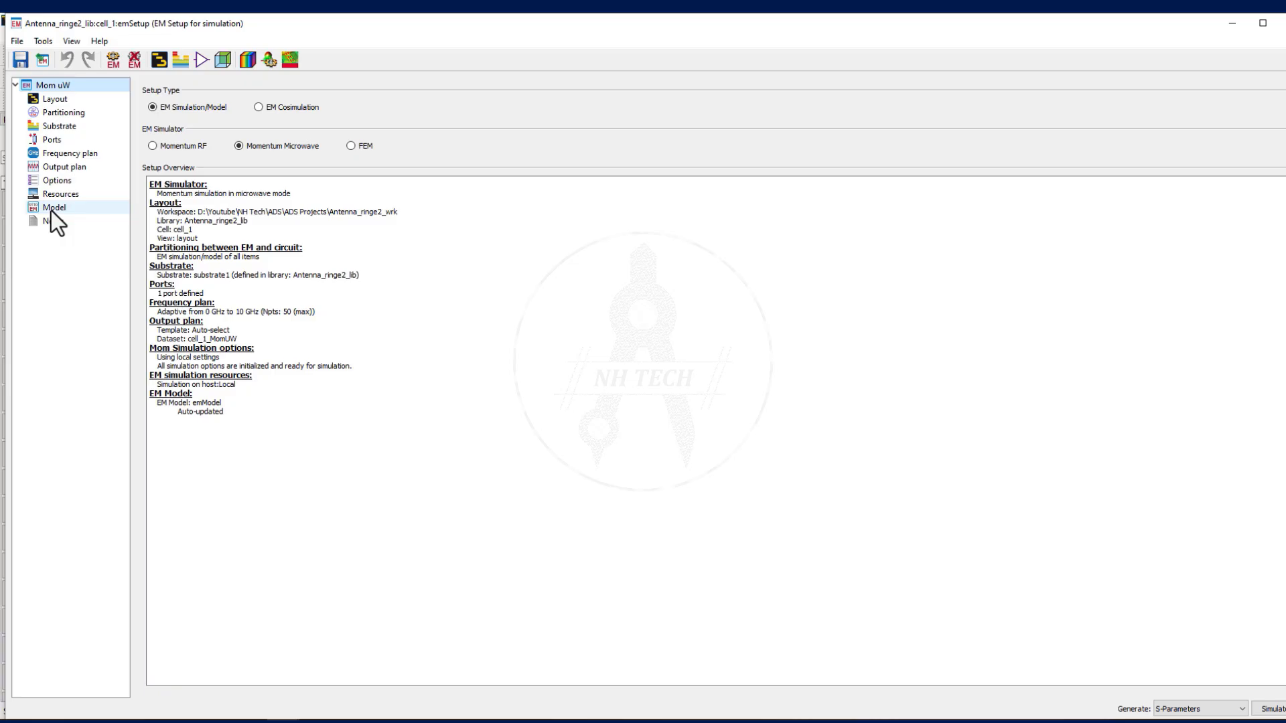
- Enable 'Ensure the EM Model exists at launch' in the EM setup's Model section
click(53, 206)
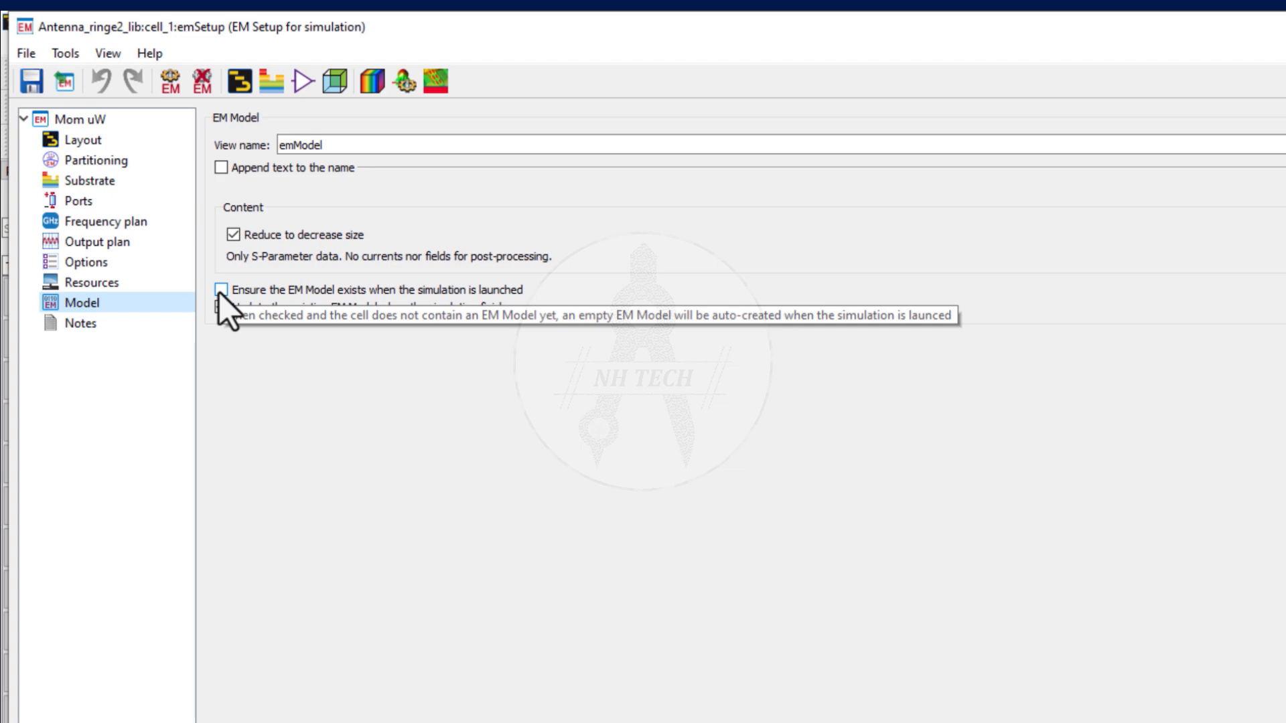
click(219, 289)
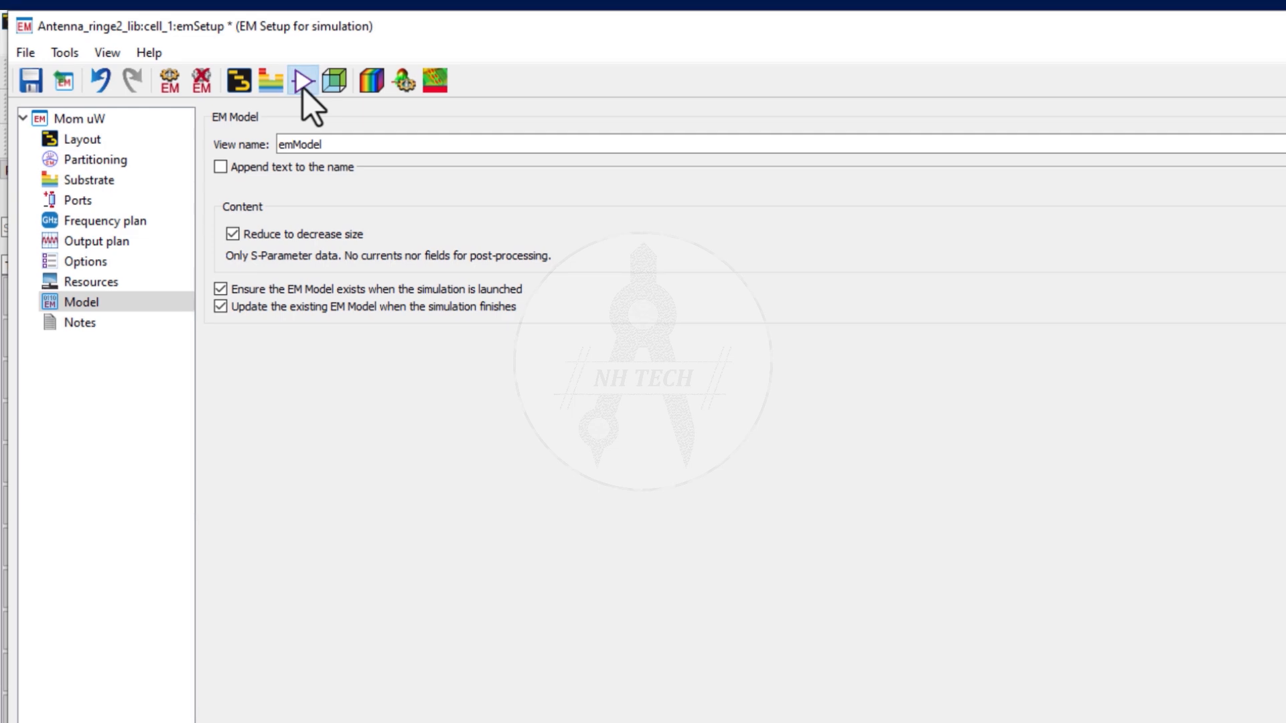
click(305, 79)
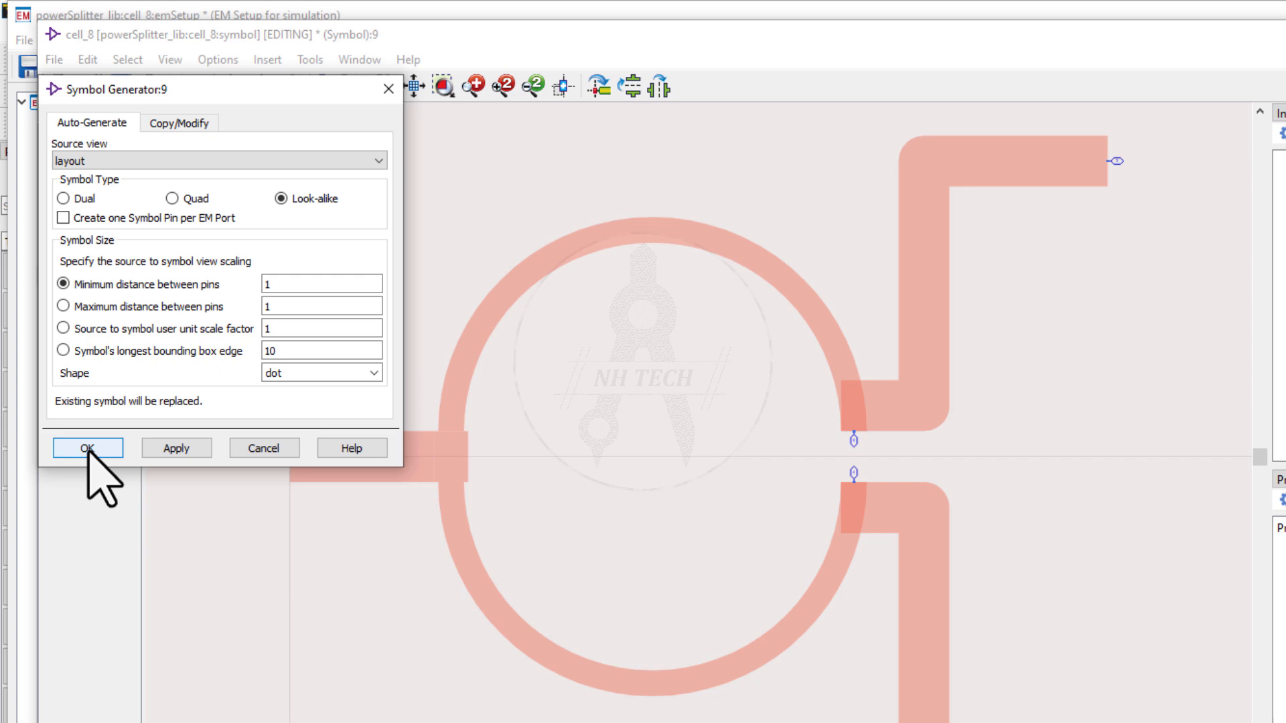
- Confirm Look-alike symbol generation from the cell_8 layout
click(85, 447)
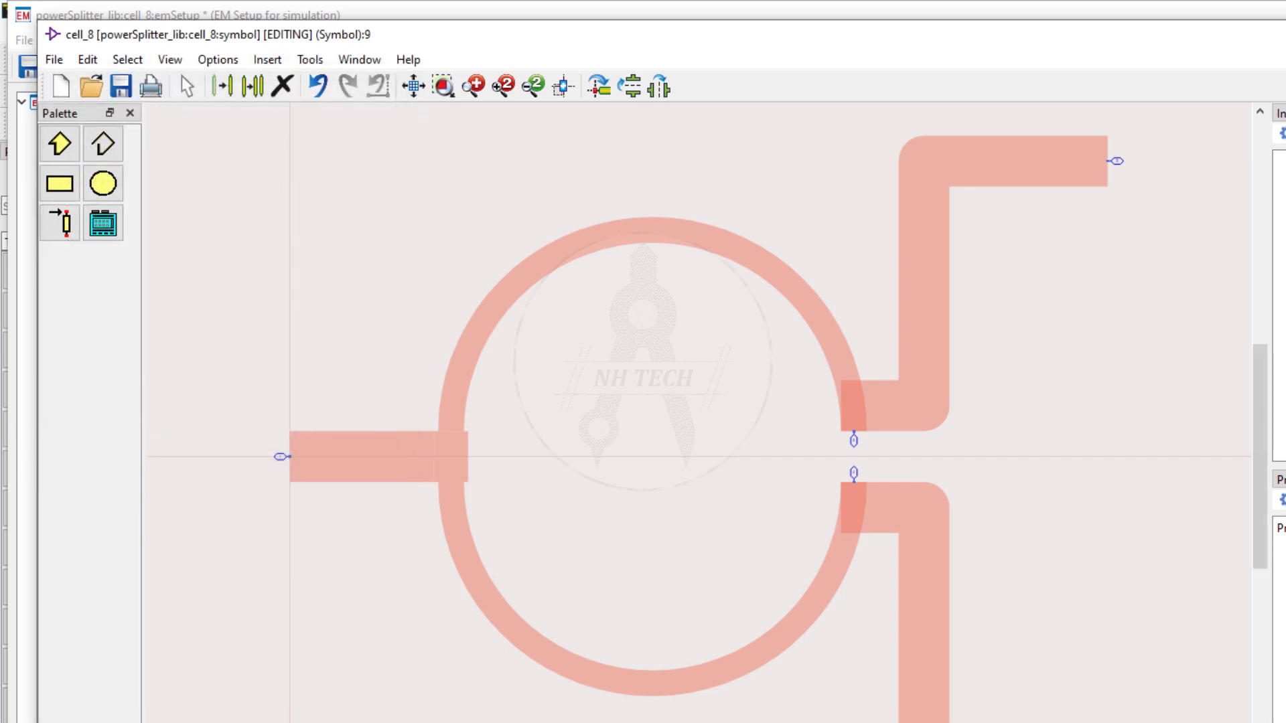